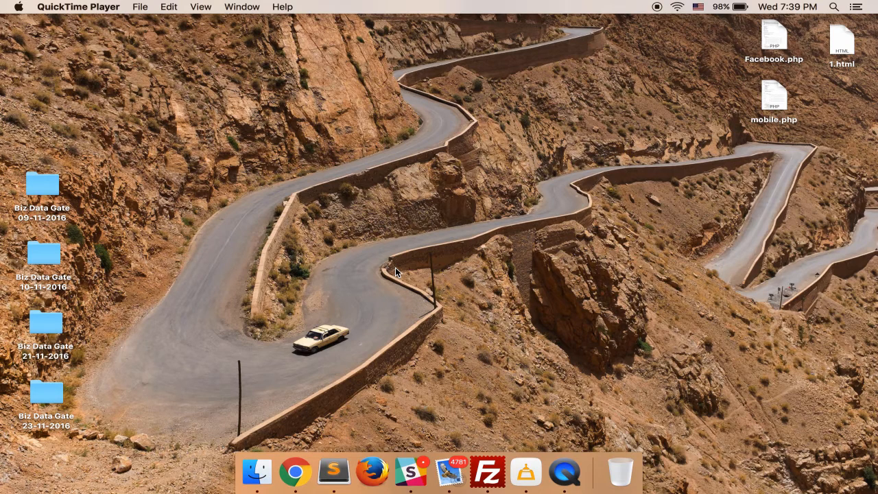
mouse_move(358, 295)
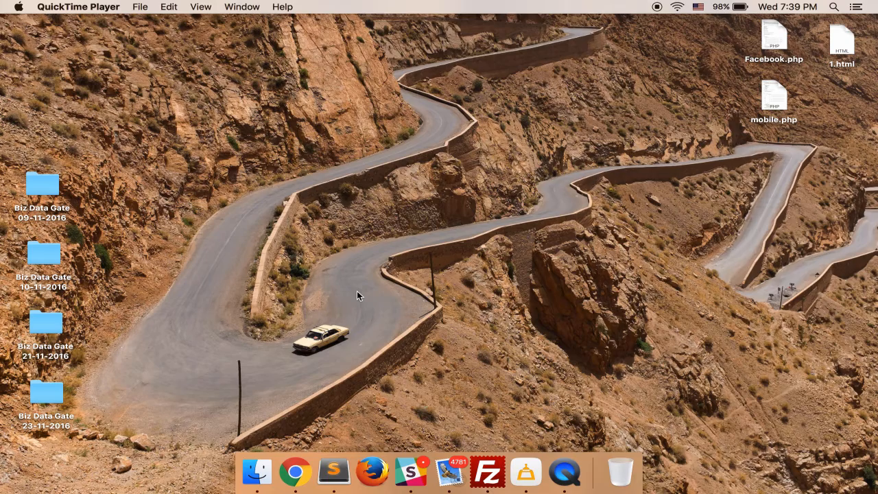
mouse_move(297, 471)
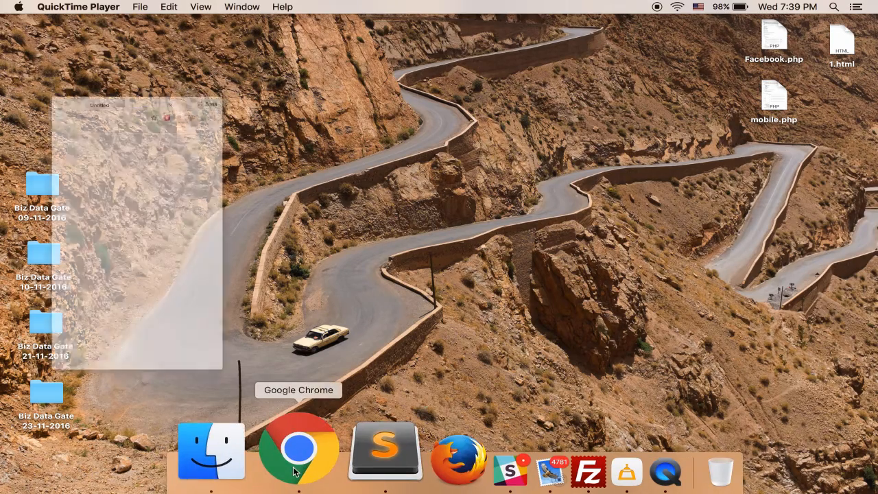
Launch Google Chrome from the Dock.
left_click(298, 451)
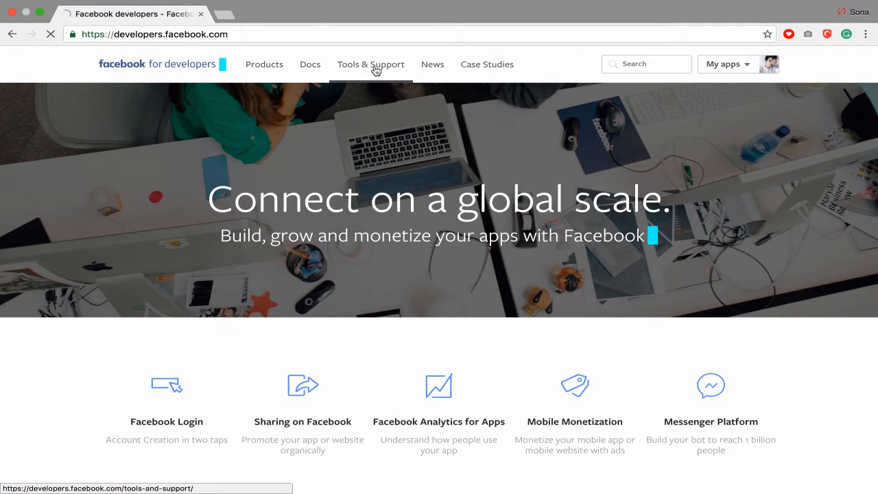
Open Graph API Explorer via Tools & Support, then load facebook.com in a new tab.
left_click(371, 64)
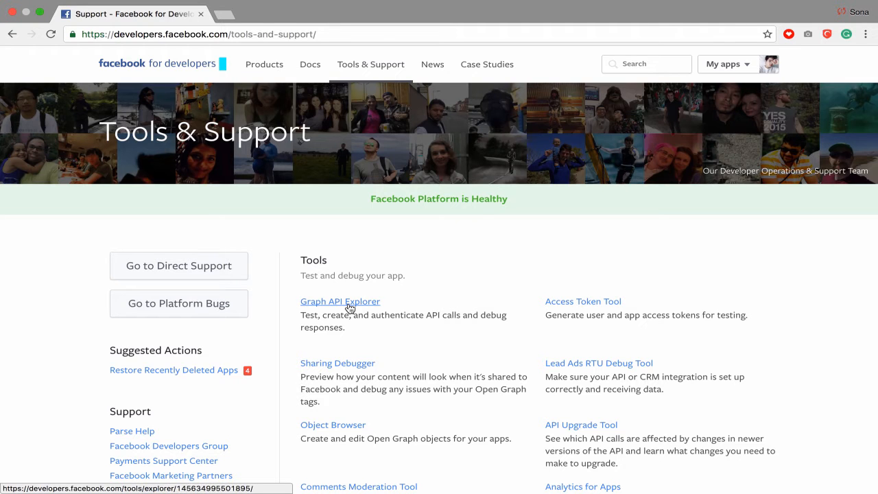
left_click(339, 301)
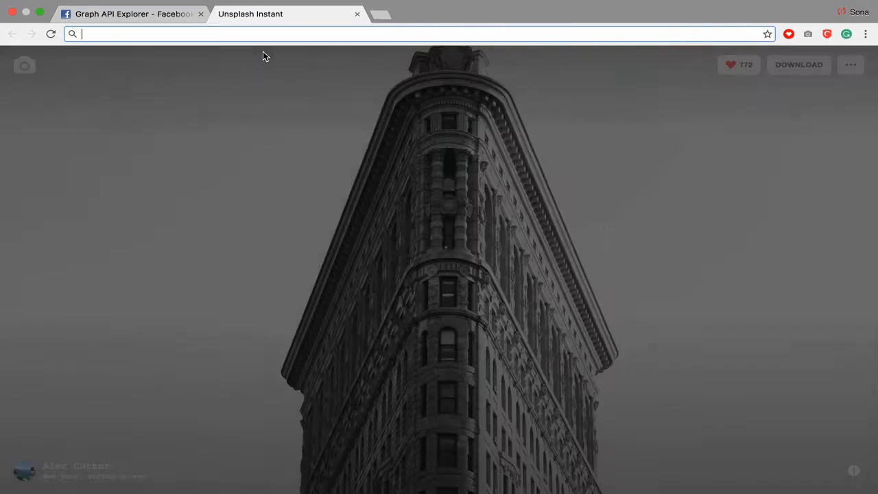
type("https://www.facebook.com")
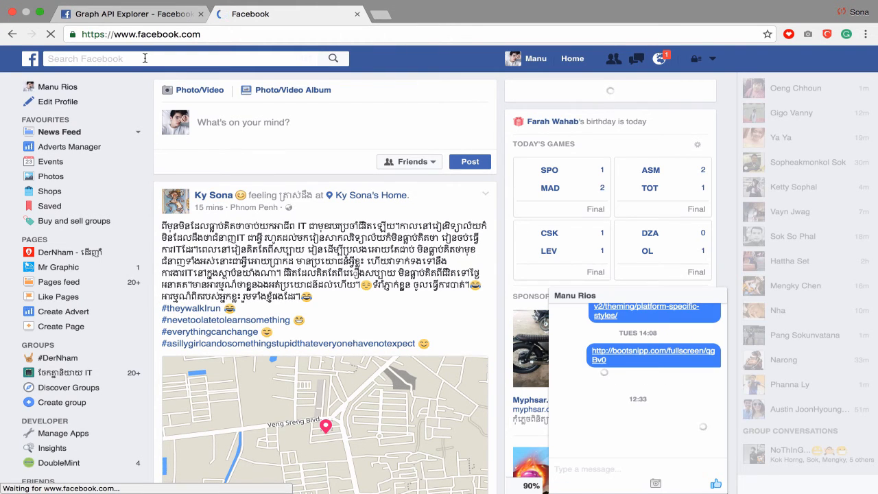
Search 'real', open the Real Madrid C.F. page, and open the Cristiano Ronaldo photo post.
type("real")
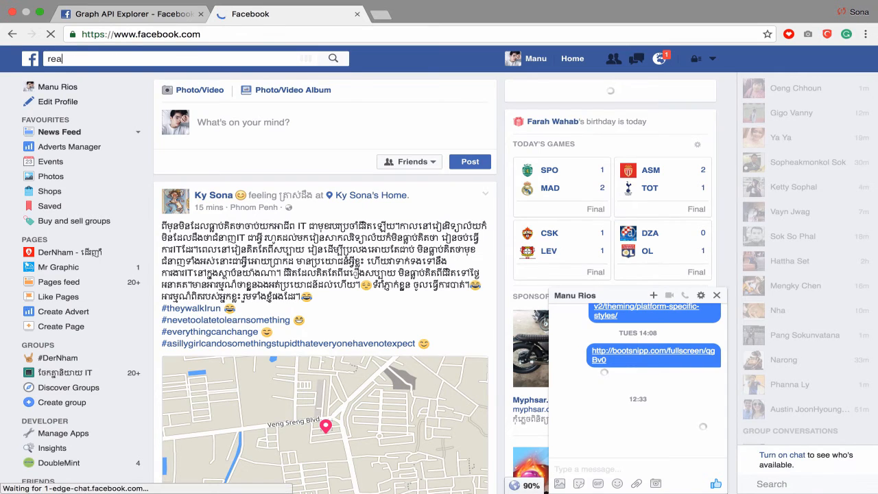
left_click(140, 59)
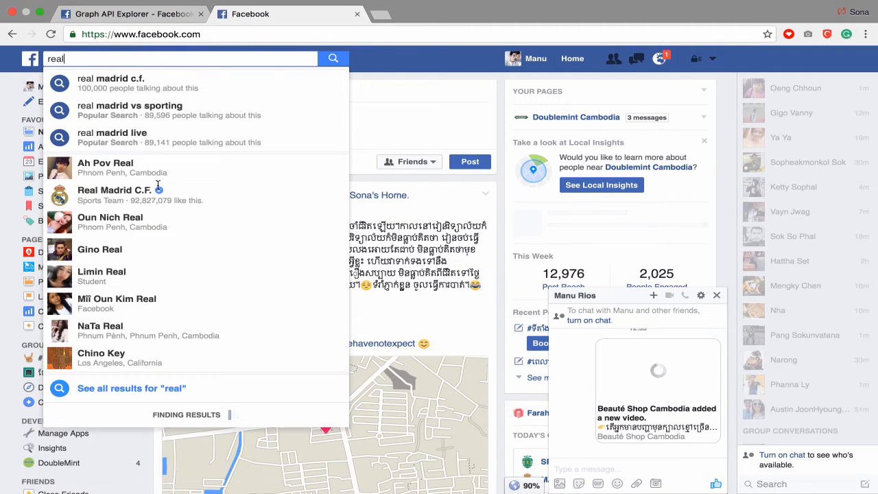
left_click(115, 190)
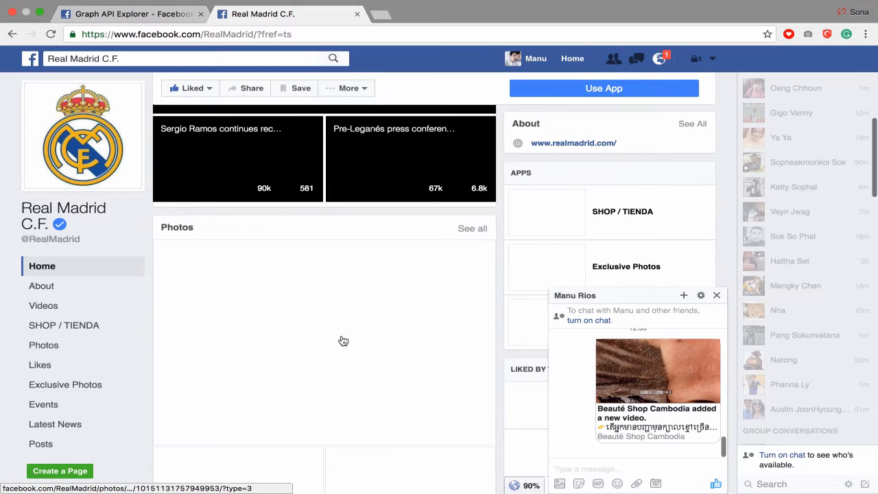
scroll("down", 3)
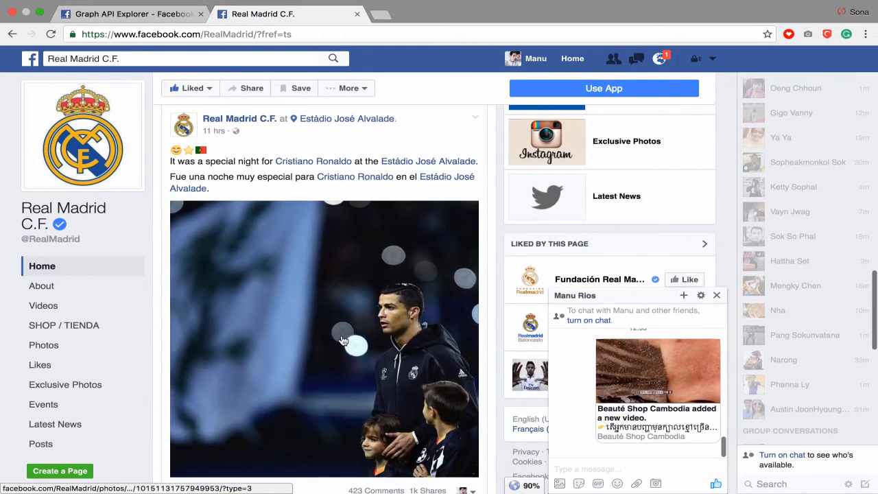
mouse_move(389, 283)
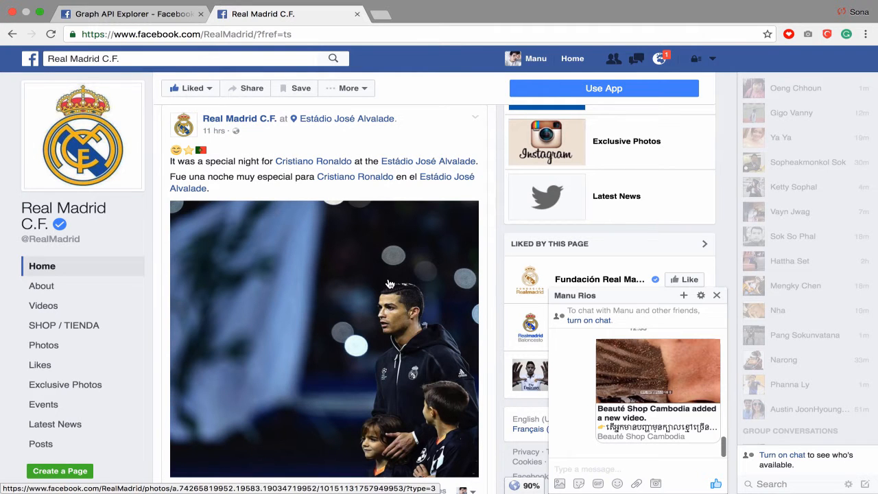
left_click(324, 340)
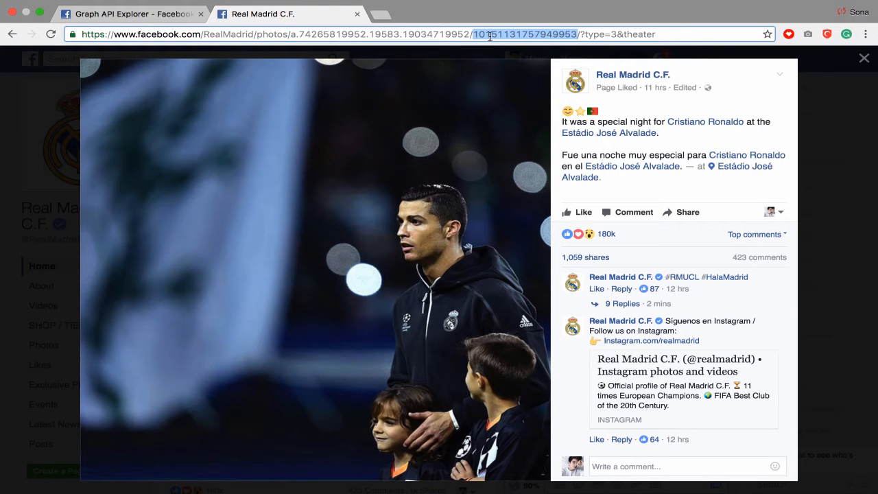
left_click(130, 13)
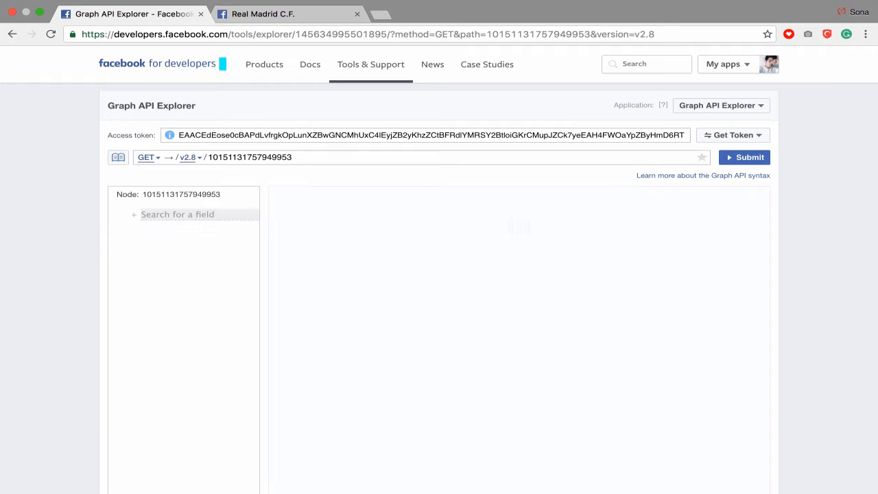
left_click(744, 157)
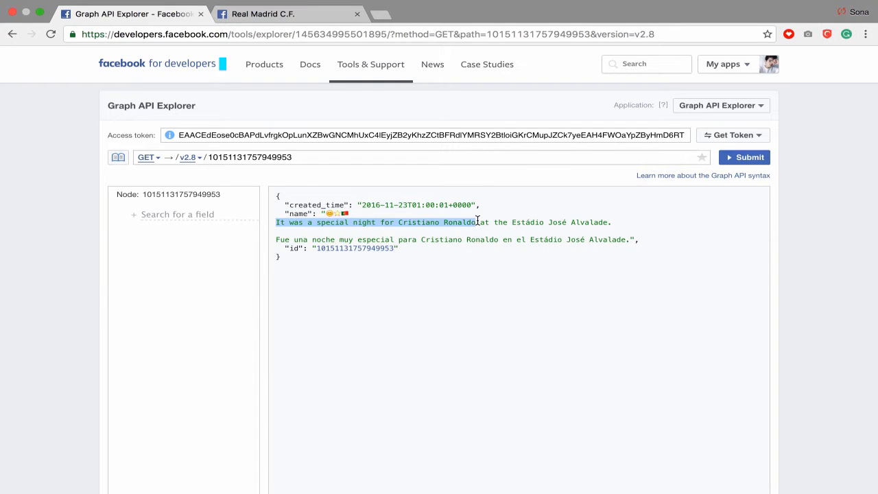
mouse_move(534, 221)
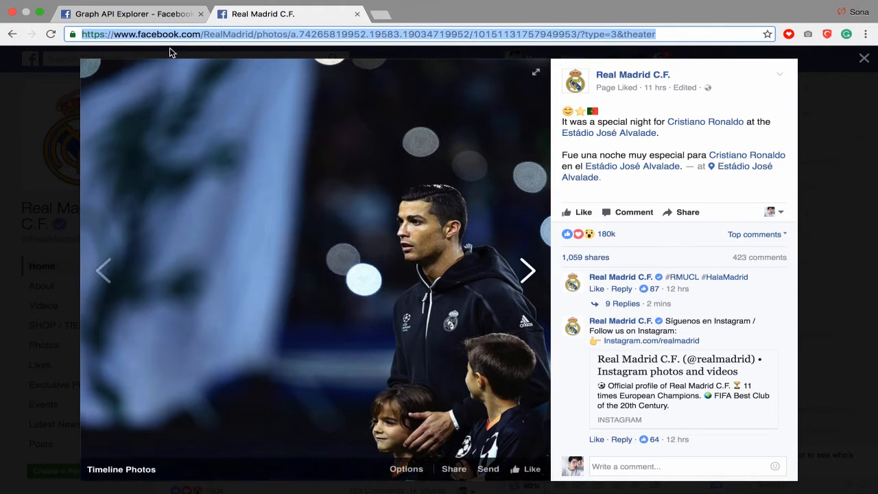
View the post's picture file in its own tab, then close that tab.
left_click(130, 14)
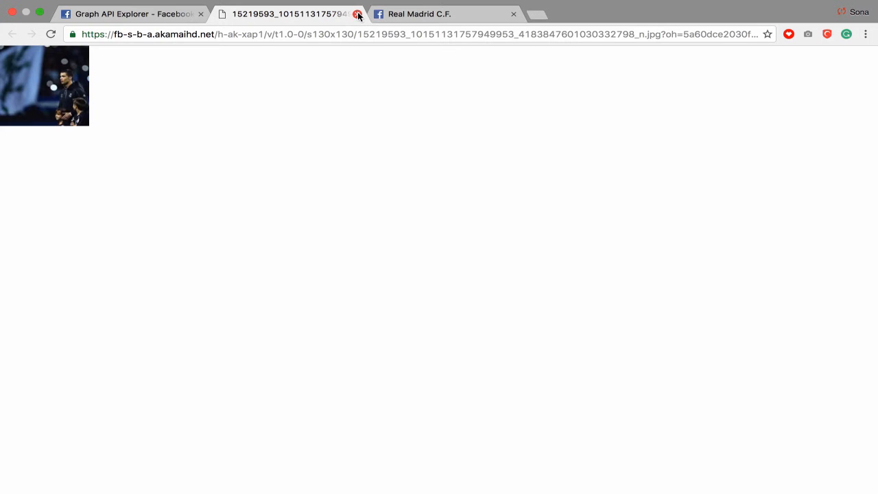
left_click(357, 14)
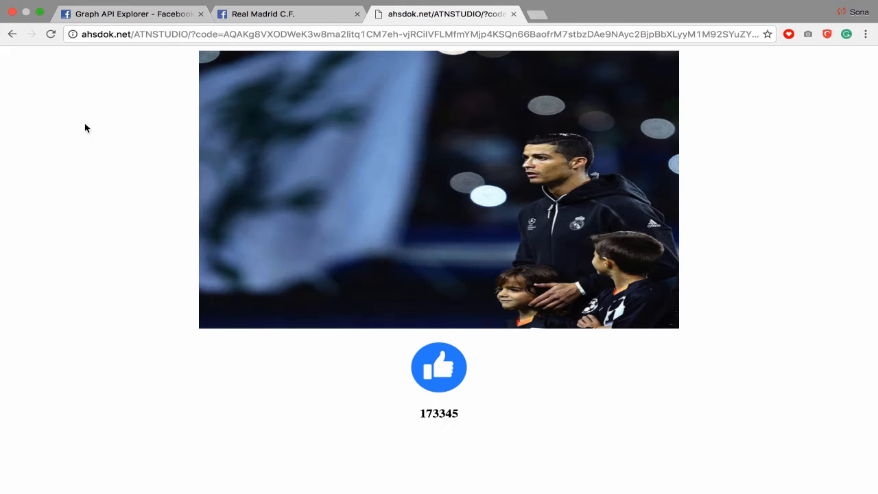
mouse_move(385, 363)
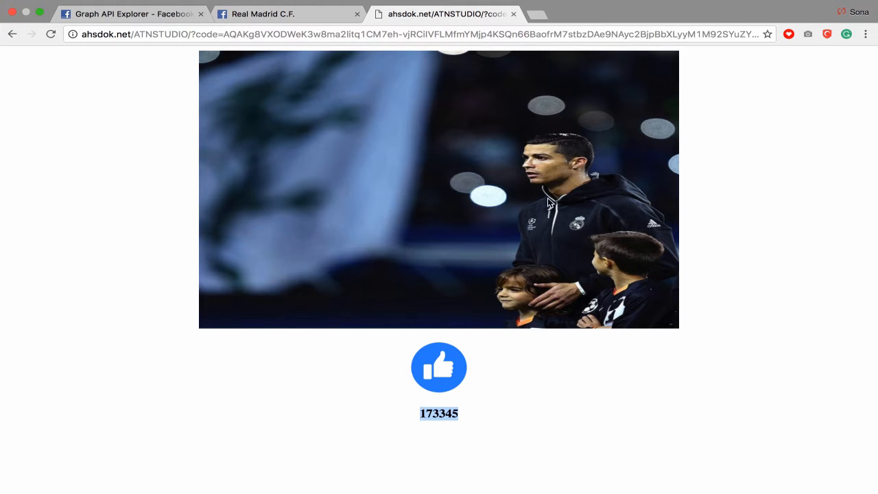
Compare the PHP page's 173345 likes with the Facebook post, then return to Graph API Explorer.
left_click(130, 14)
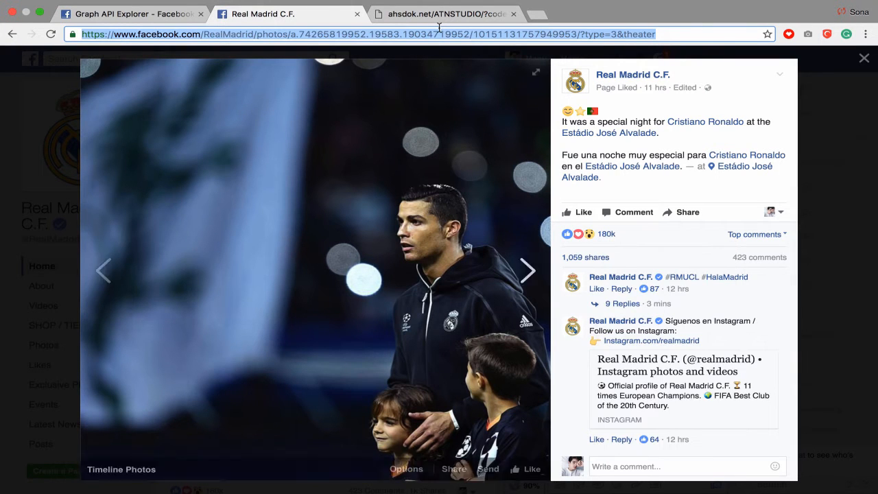
left_click(446, 13)
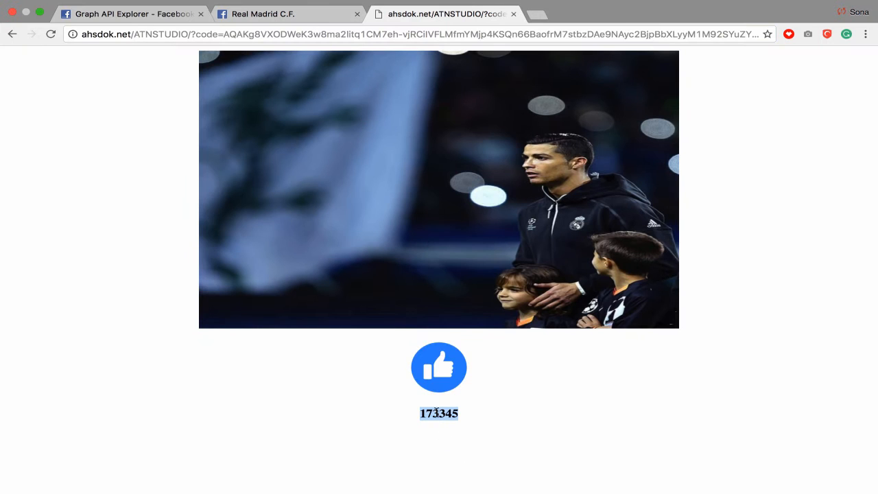
left_click(130, 14)
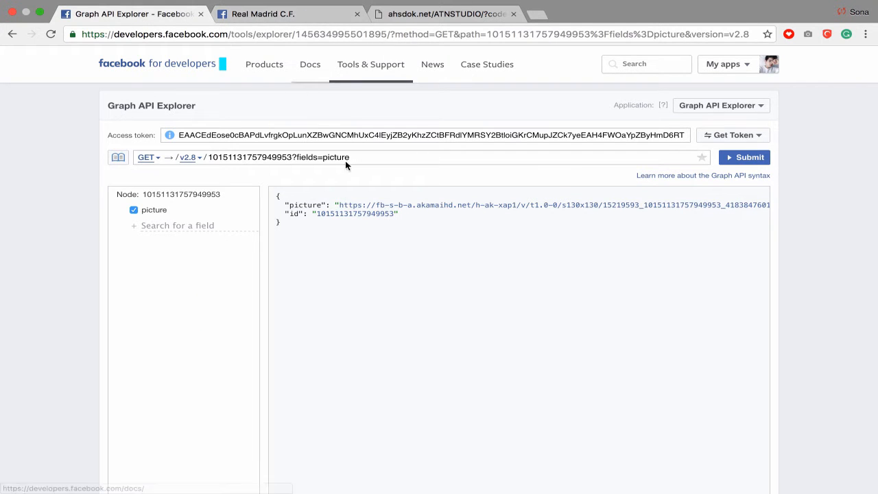
mouse_move(350, 249)
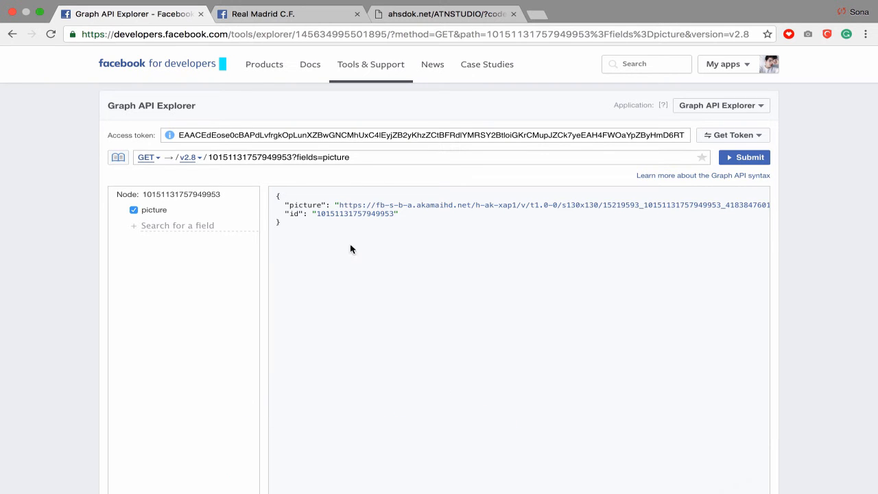
mouse_move(316, 446)
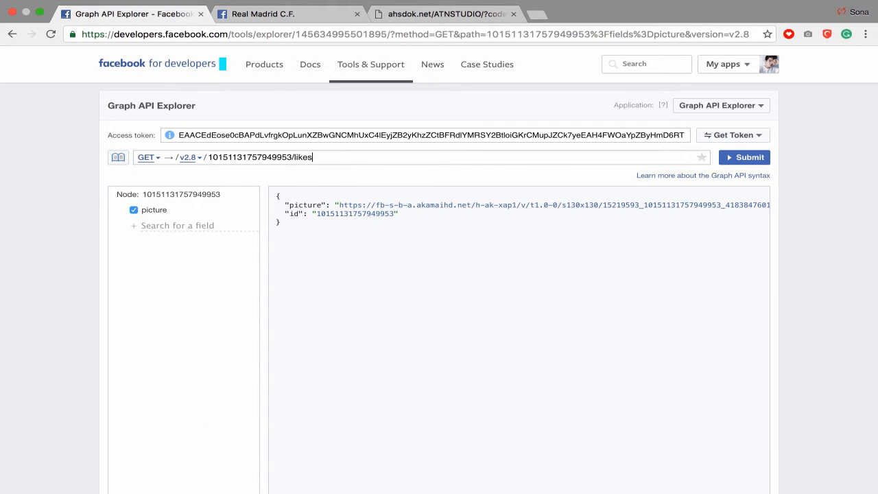
type("?")
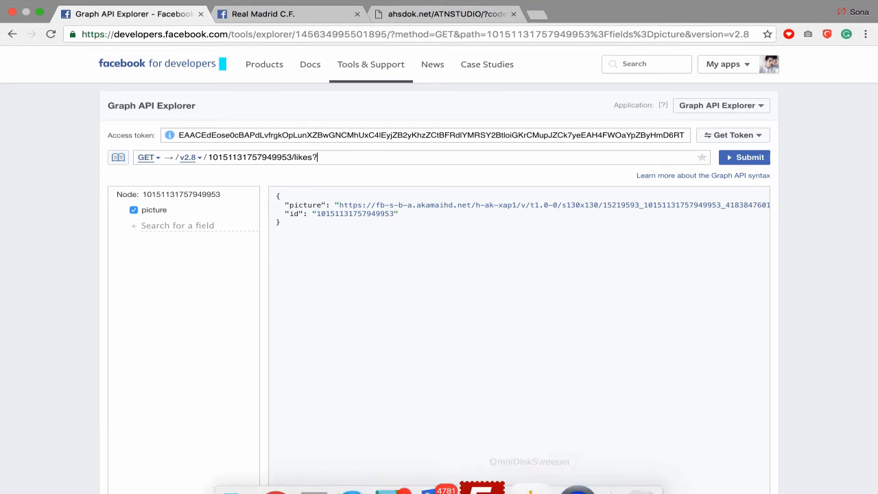
right_click(346, 446)
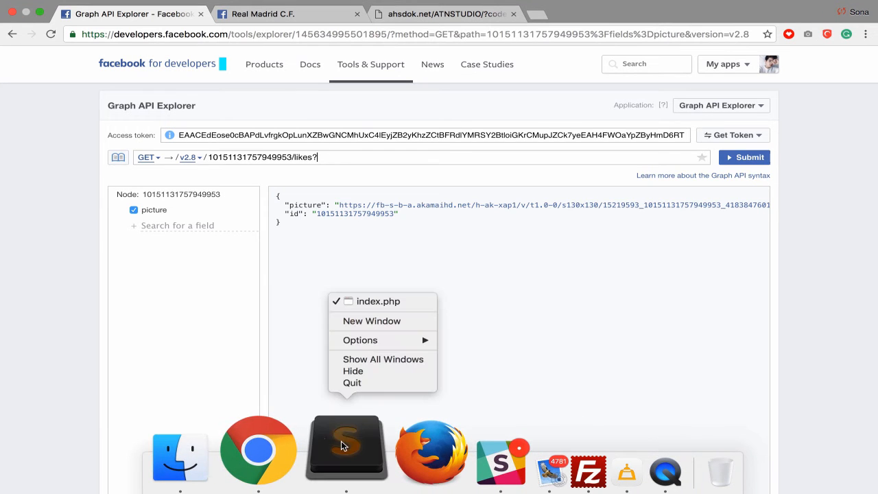
left_click(378, 301)
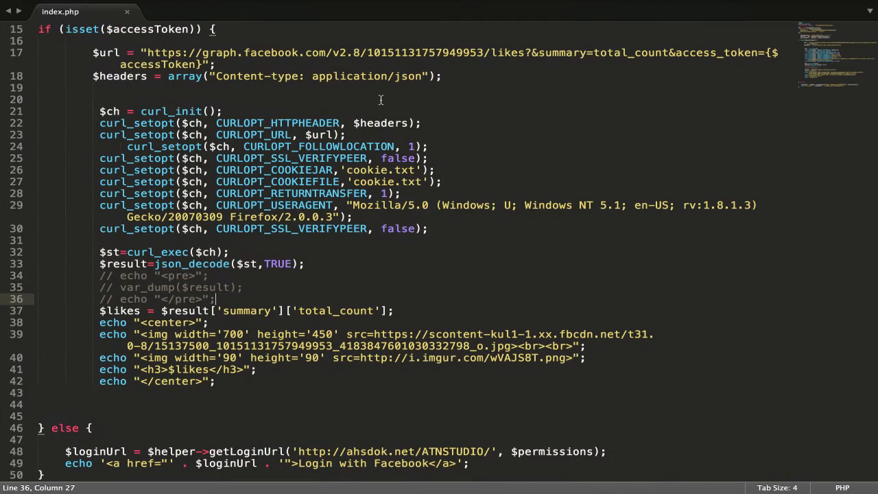
scroll("up", 3)
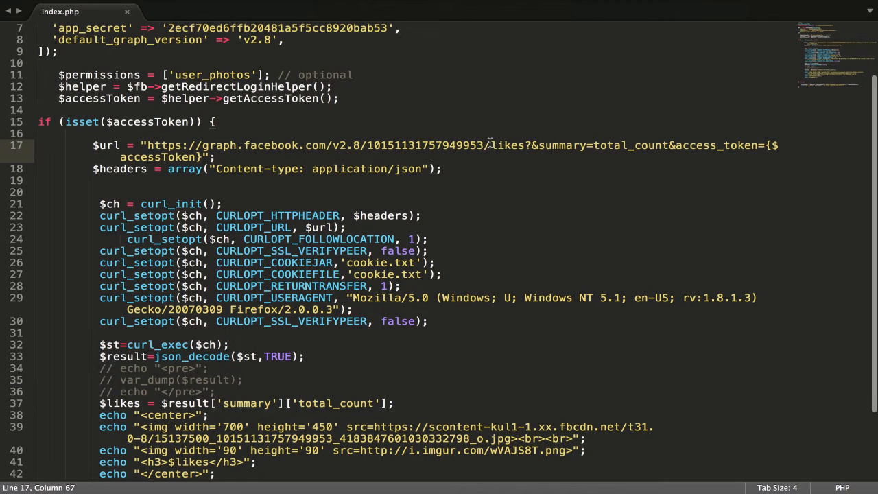
left_click_drag(488, 145, 666, 144)
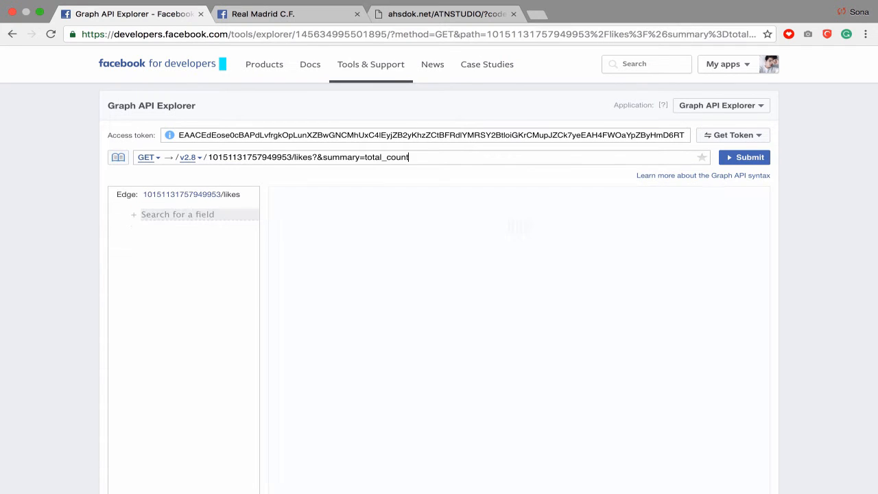
Submit likes?&summary=total_count, reveal the debug note, and select total_count 173461.
left_click(744, 157)
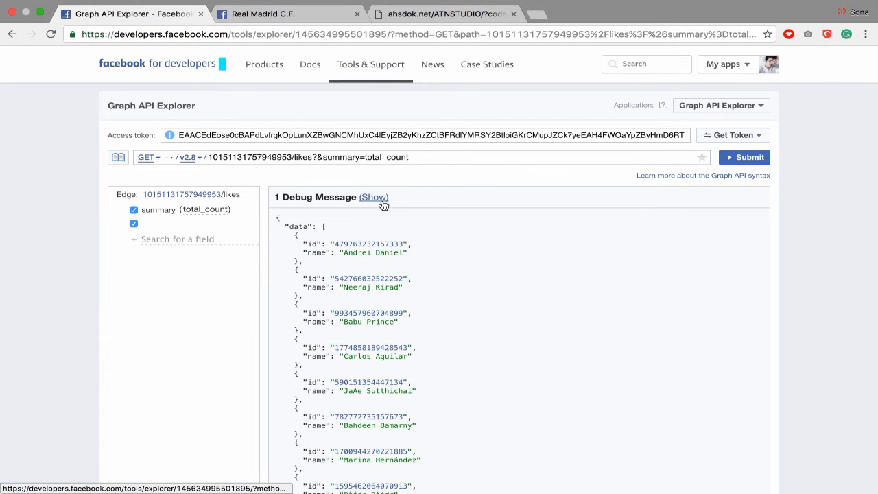
left_click(375, 197)
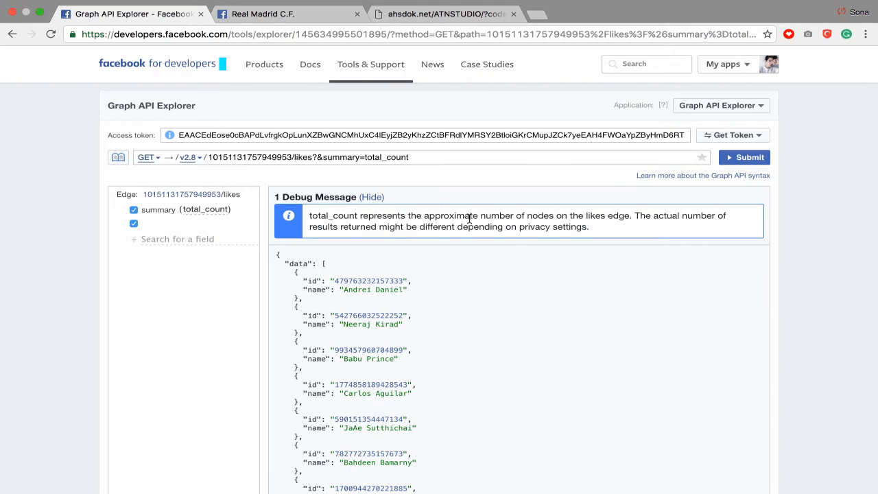
mouse_move(618, 221)
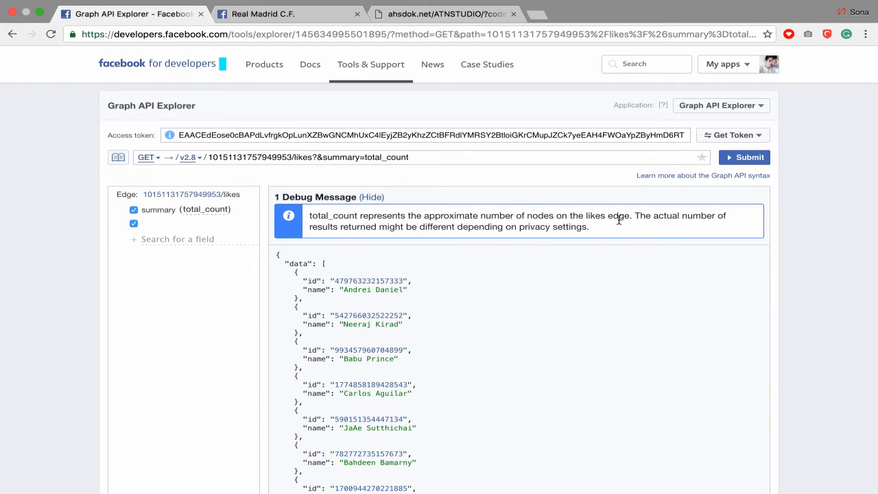
mouse_move(347, 239)
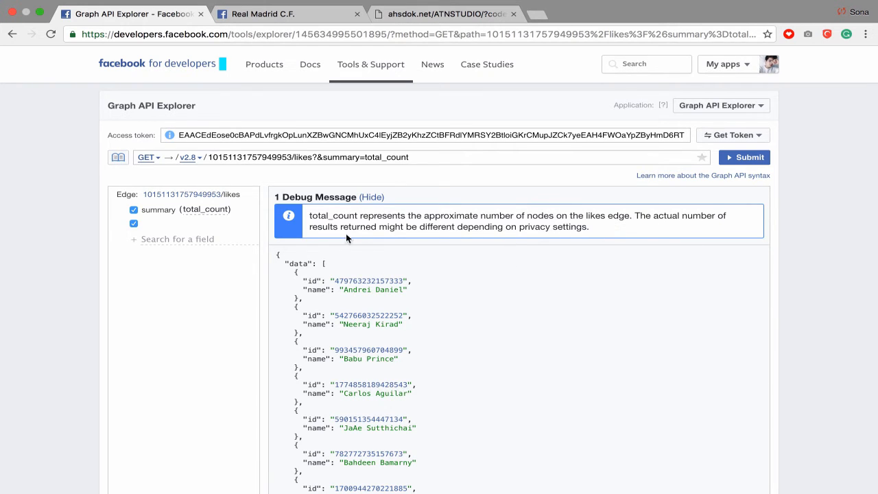
mouse_move(466, 229)
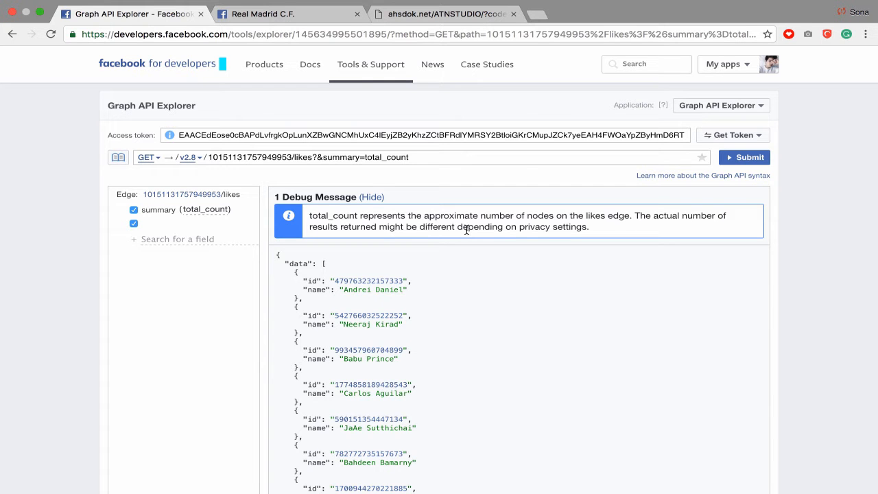
scroll("down", 3)
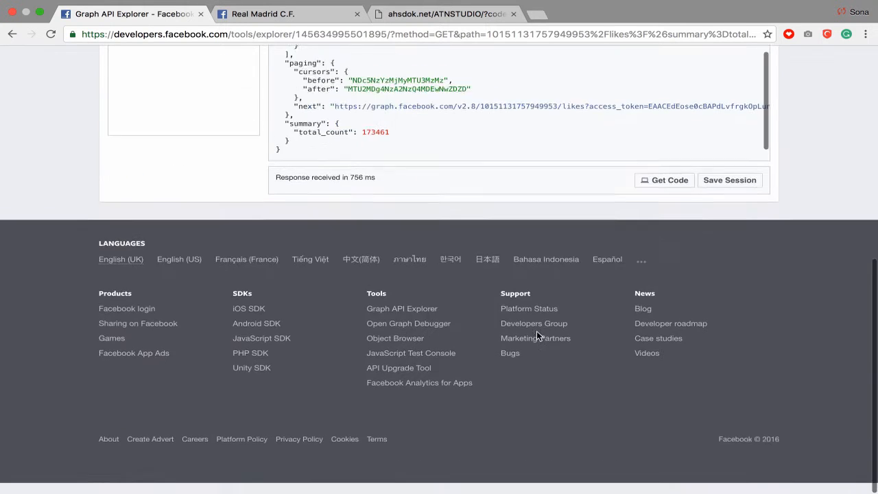
scroll("up", 3)
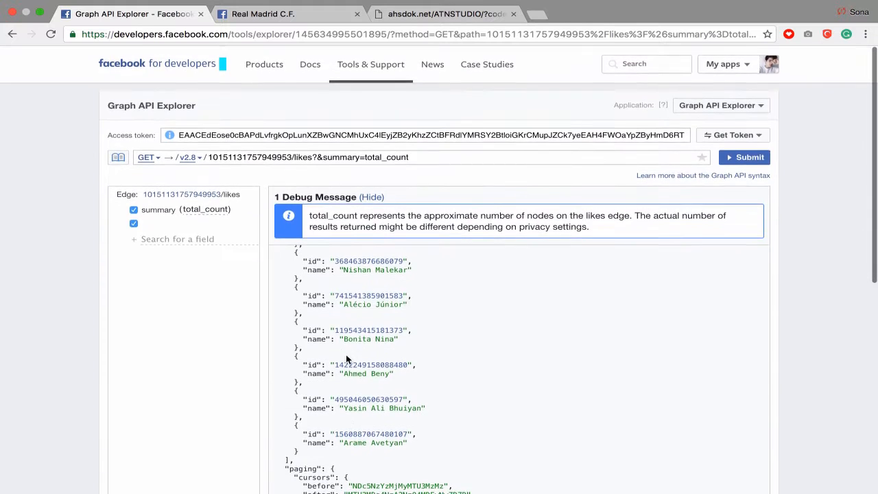
scroll("down", 3)
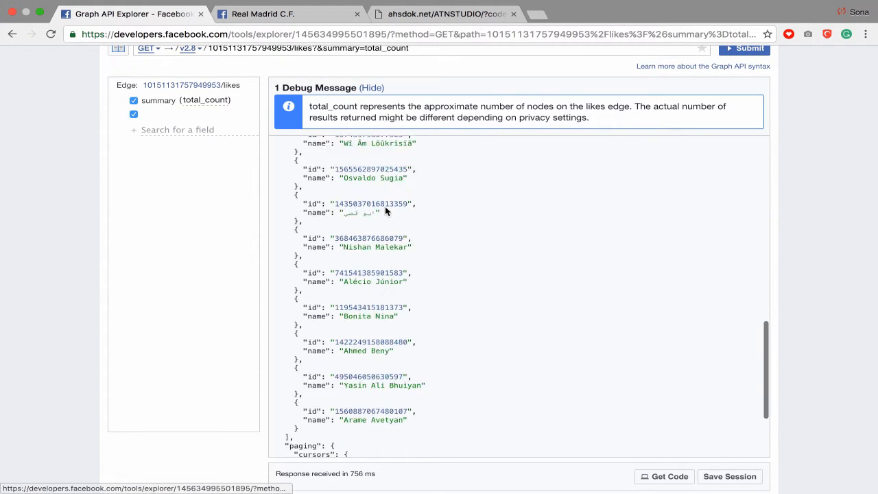
scroll("down", 3)
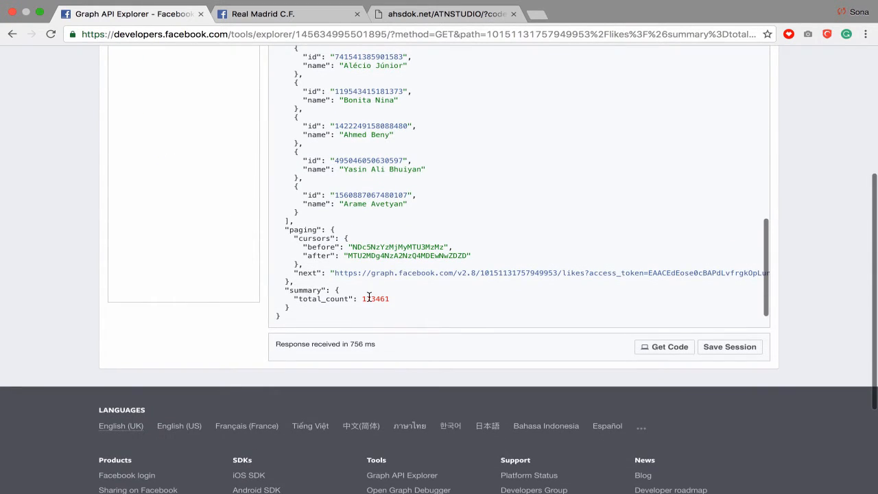
double_click(375, 298)
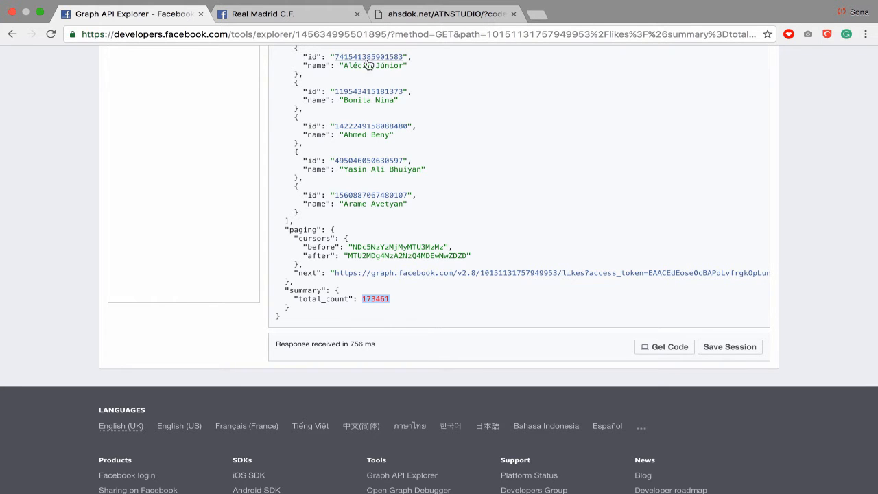
scroll("up", 3)
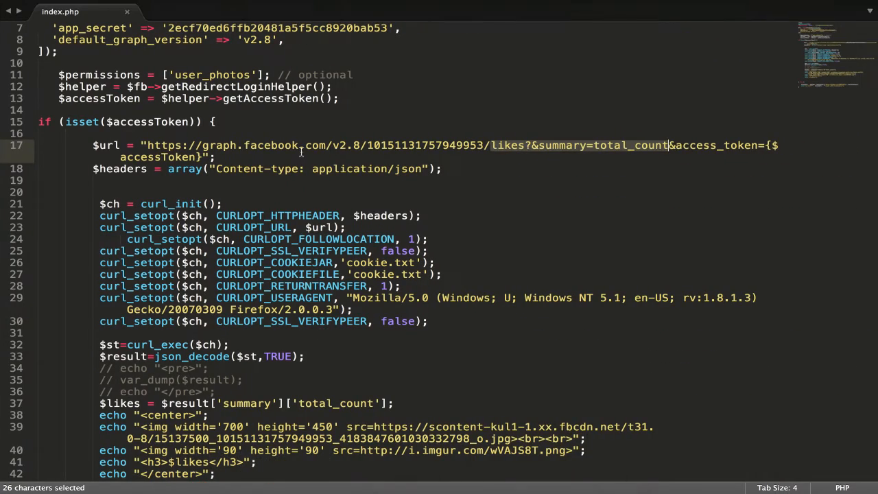
Review index.php, selecting the post ID in the request URL and the cURL request code.
scroll("up", 3)
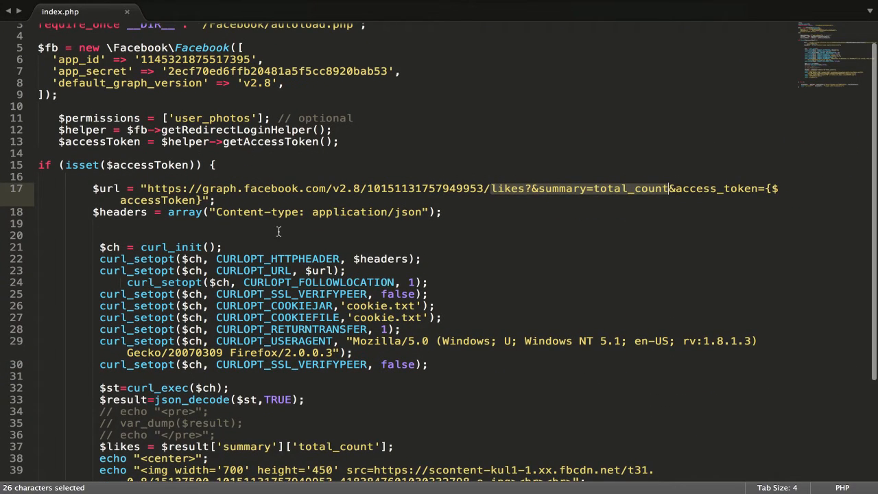
scroll("up", 3)
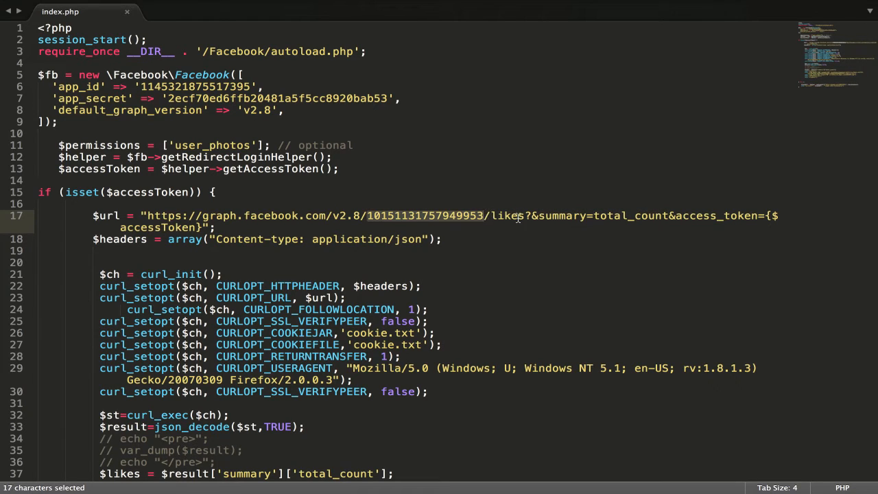
double_click(508, 215)
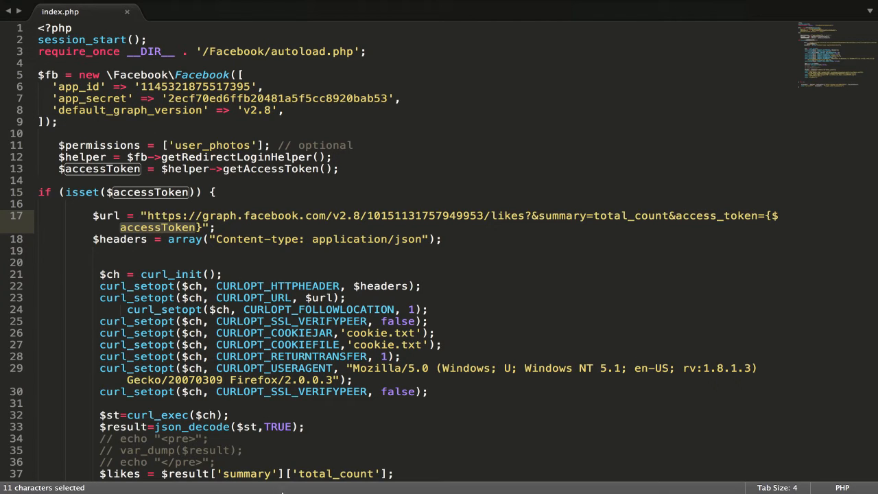
scroll("down", 3)
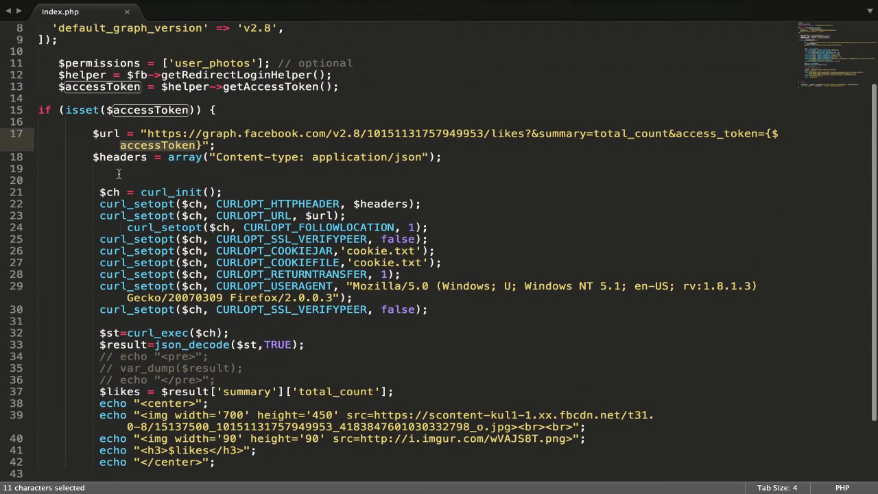
left_click_drag(120, 168, 444, 238)
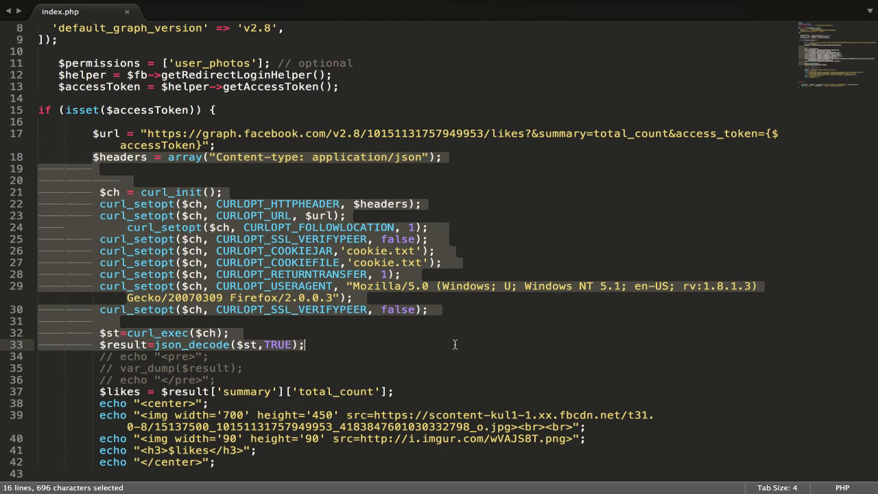
Comment out the likes display lines and uncomment the pre/var_dump block.
scroll("down", 3)
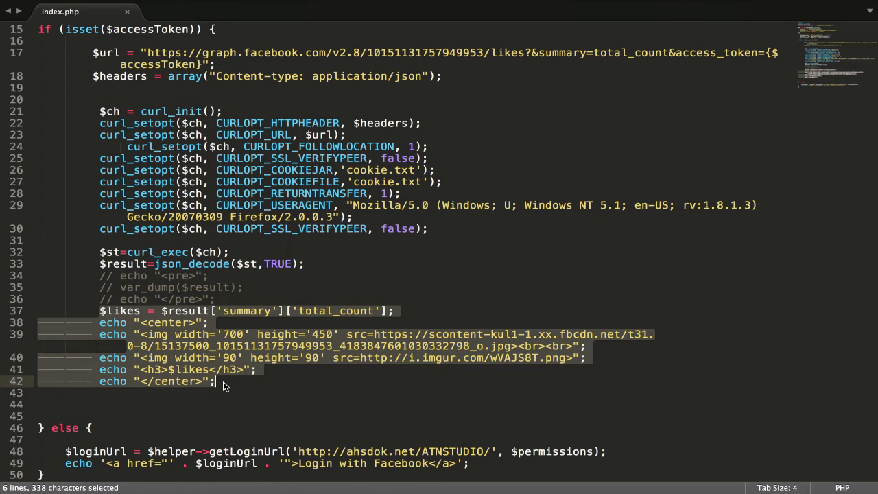
key("ctrl+/")
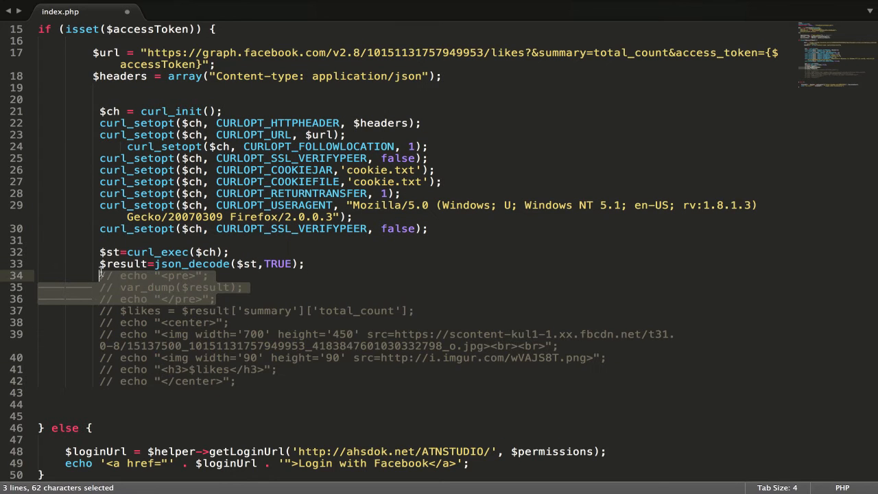
key("ctrl+/")
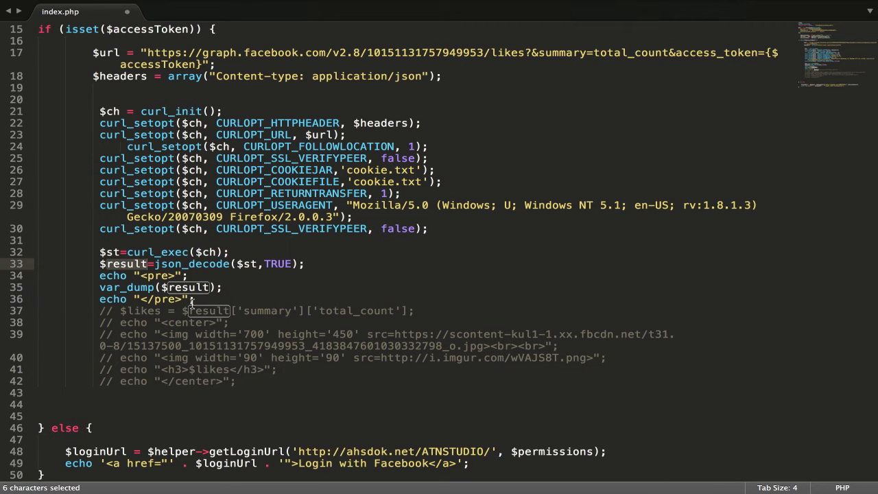
left_click(187, 287)
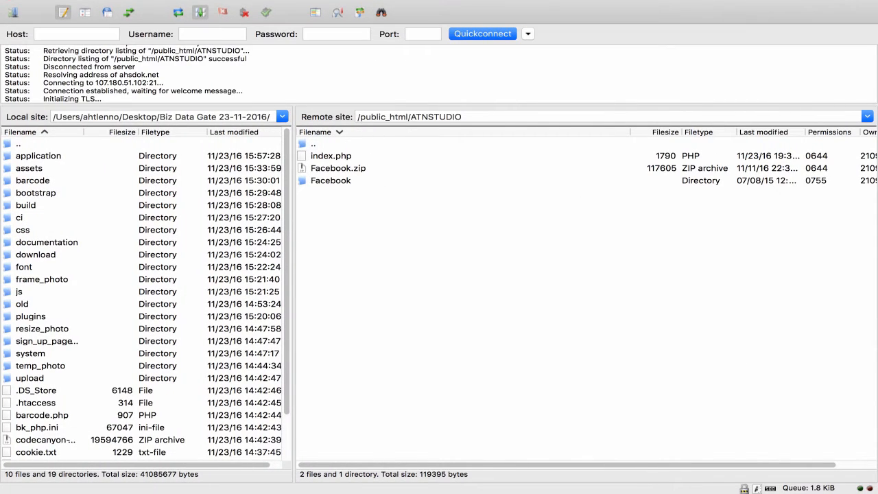
mouse_move(286, 449)
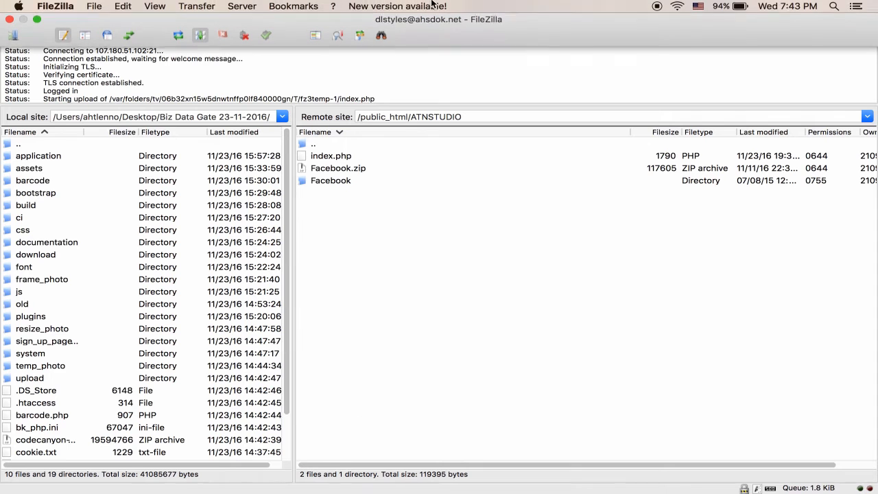
Let FileZilla upload the edited index.php to /public_html/ATNSTUDIO.
left_click(678, 7)
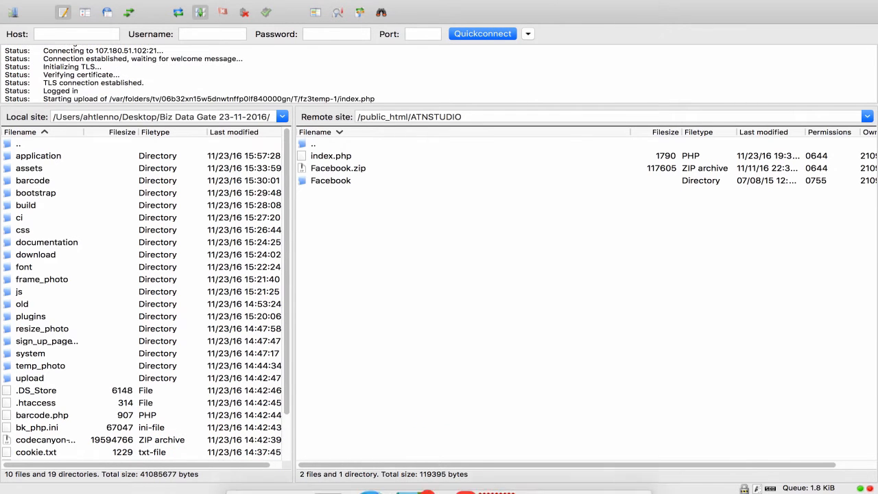
mouse_move(302, 211)
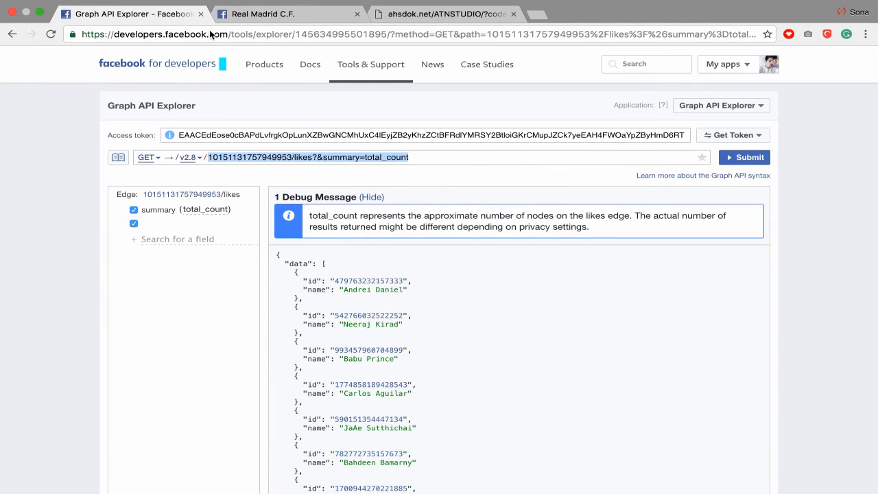
Log in with Facebook on the ATNSTUDIO test page and scroll through its likes output.
left_click(444, 13)
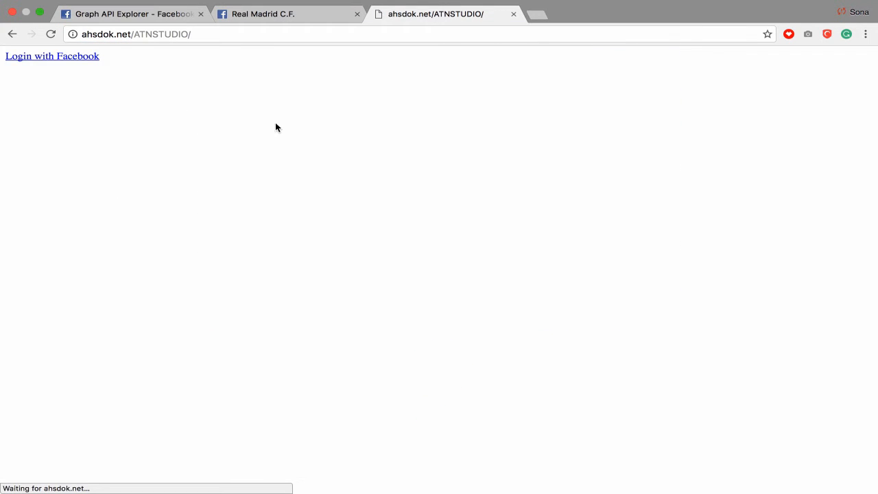
left_click(52, 56)
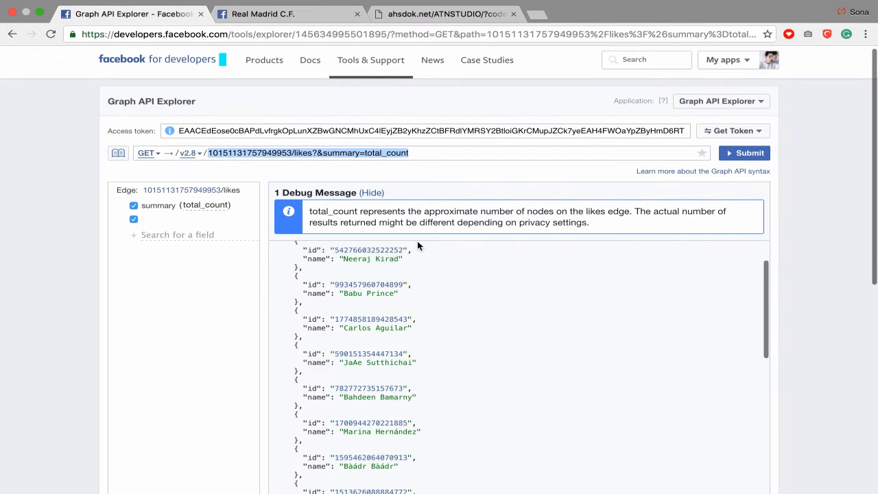
scroll("down", 3)
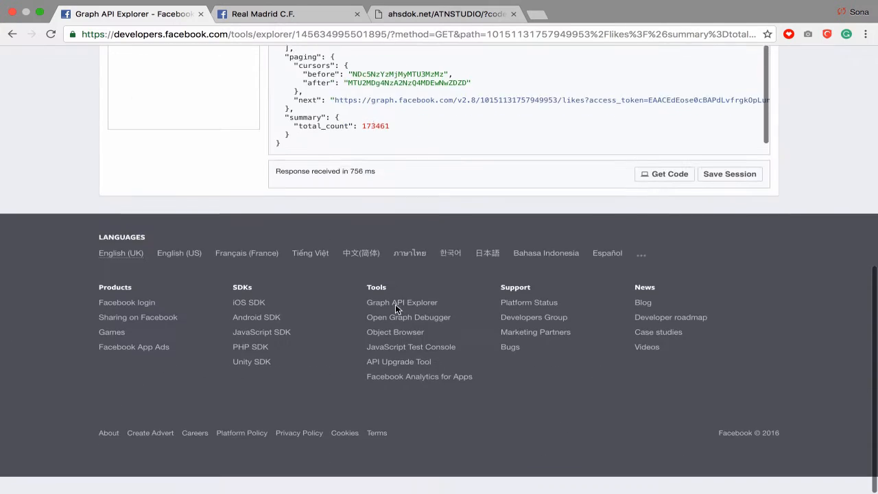
scroll("up", 3)
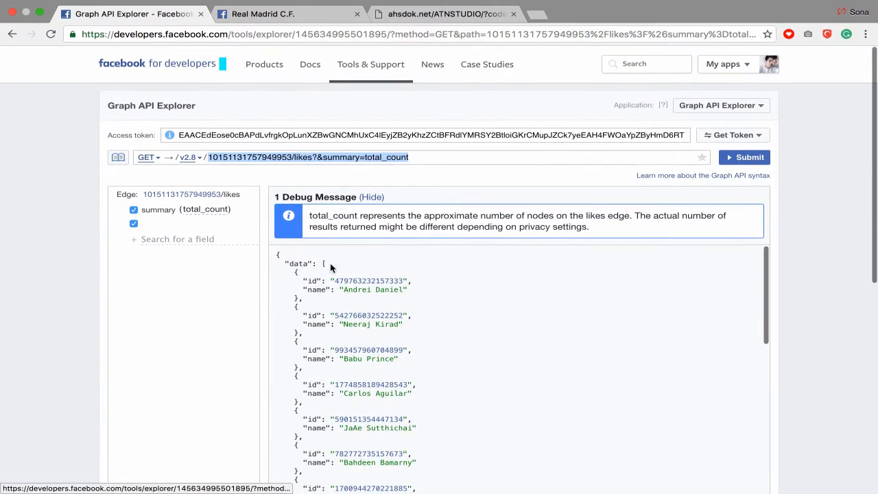
scroll("down", 3)
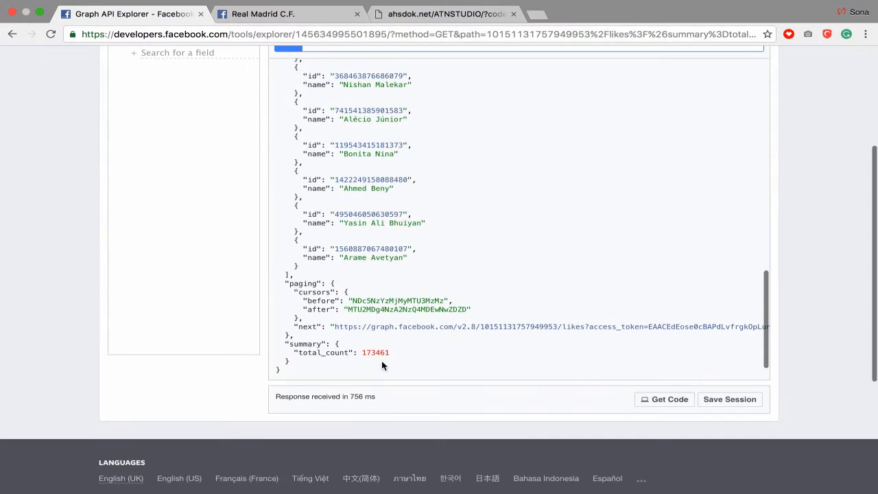
left_click(446, 13)
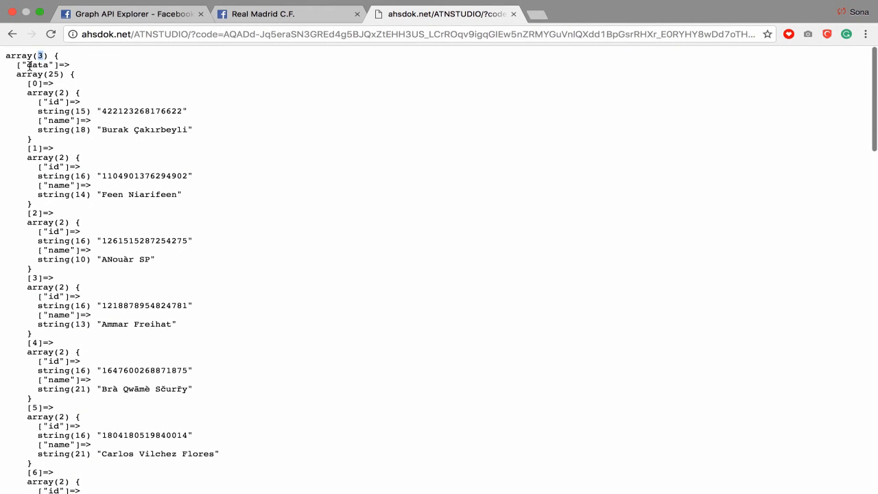
double_click(36, 63)
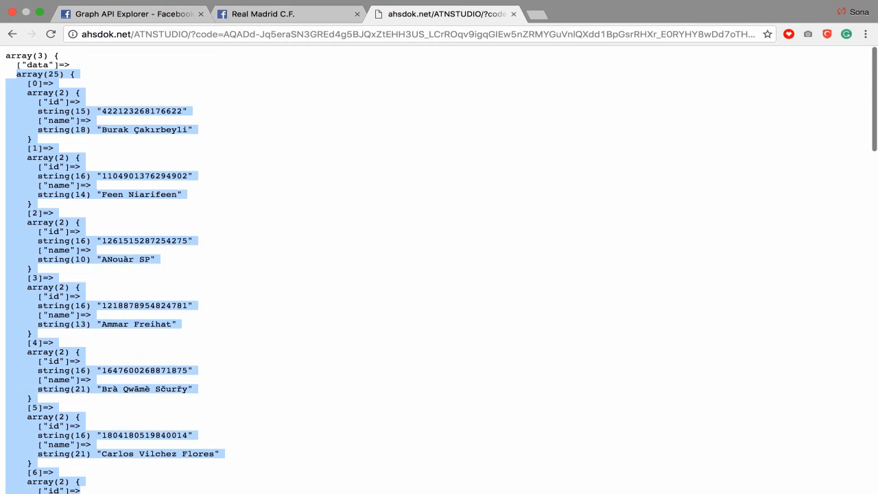
scroll("down", 3)
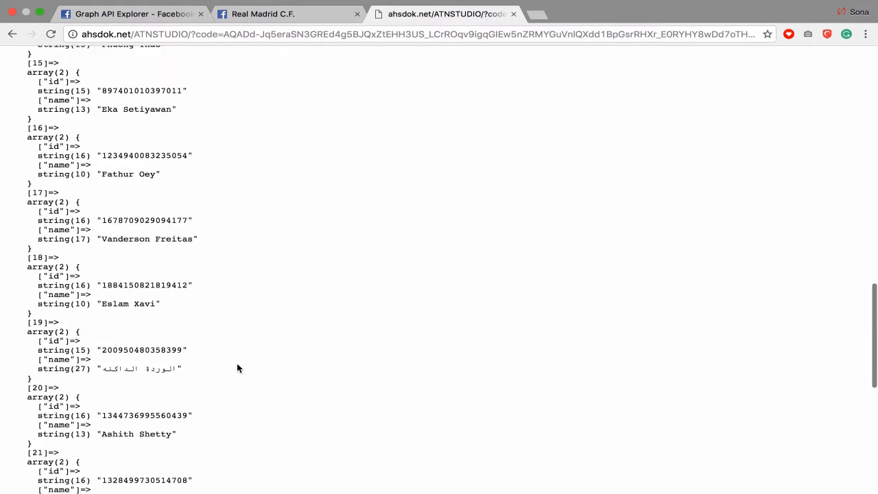
scroll("down", 3)
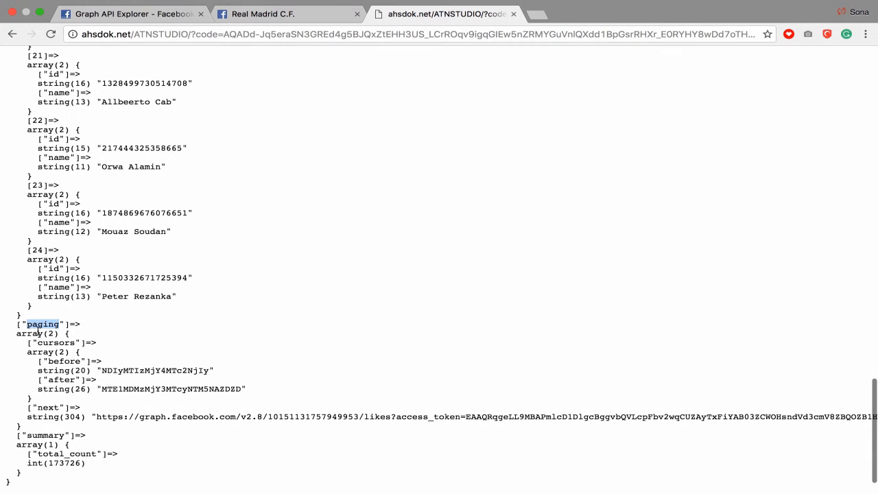
double_click(54, 342)
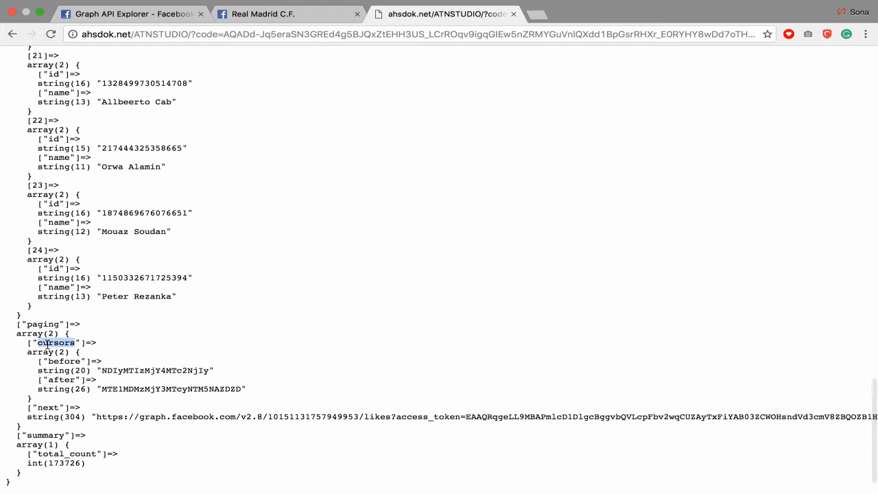
double_click(48, 406)
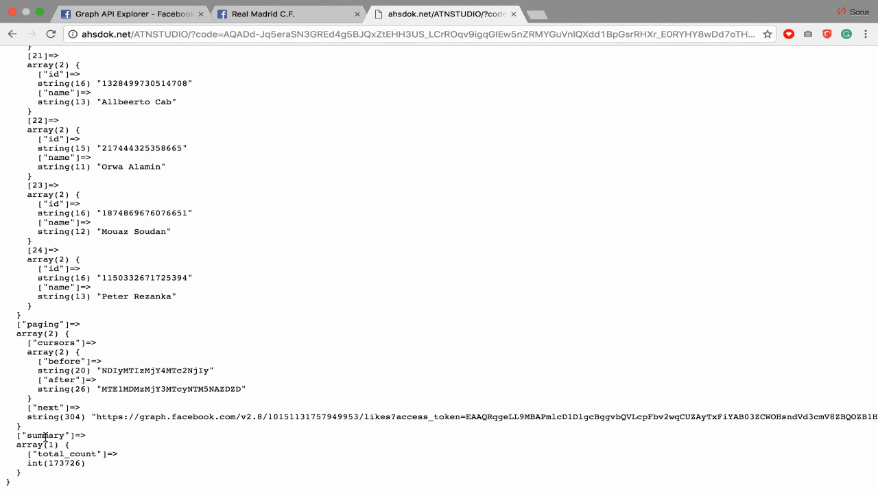
double_click(67, 454)
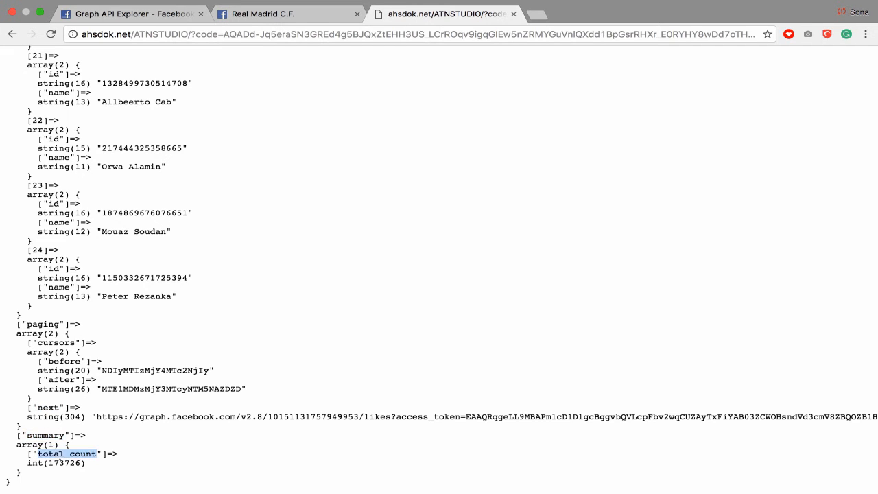
double_click(45, 434)
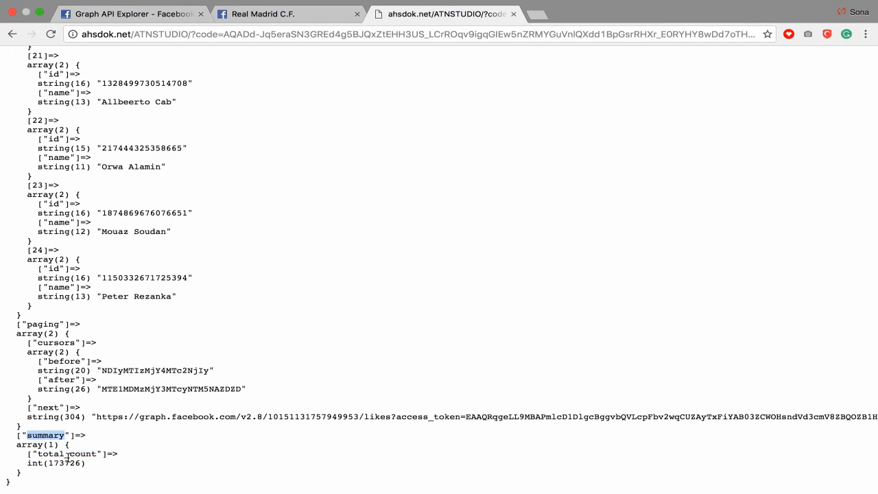
double_click(66, 453)
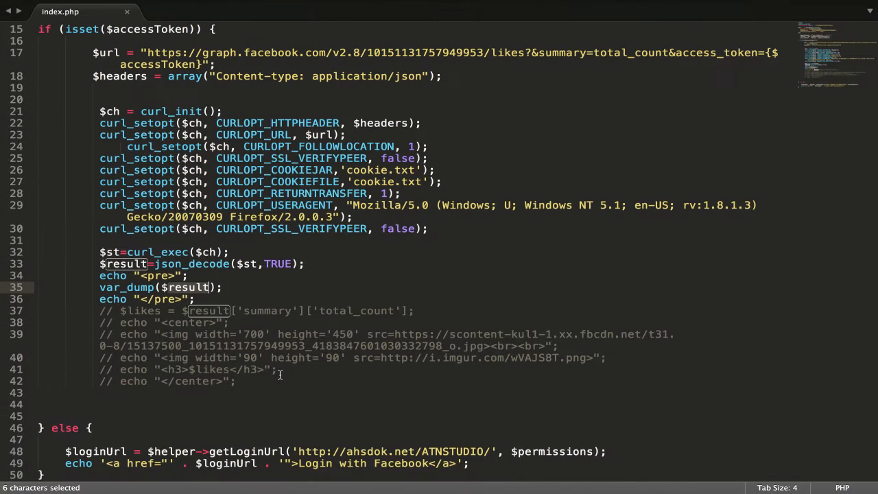
mouse_move(98, 276)
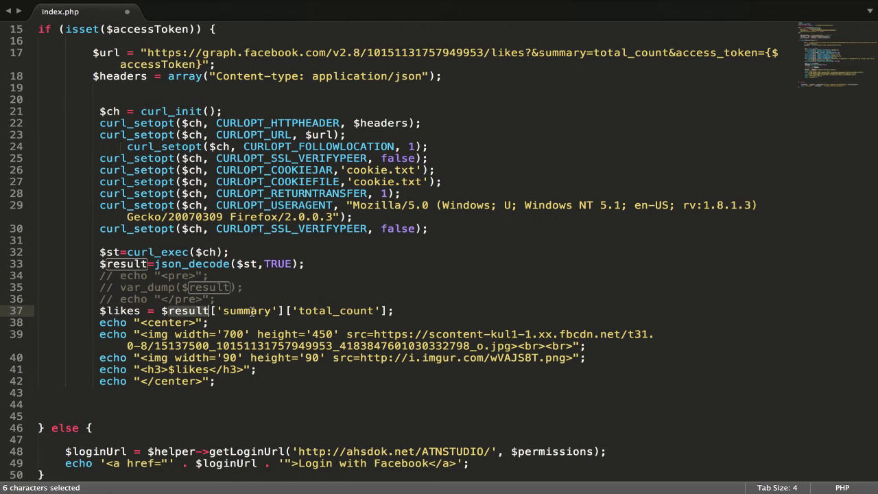
Select the $result variable on the likes line in index.php.
double_click(335, 311)
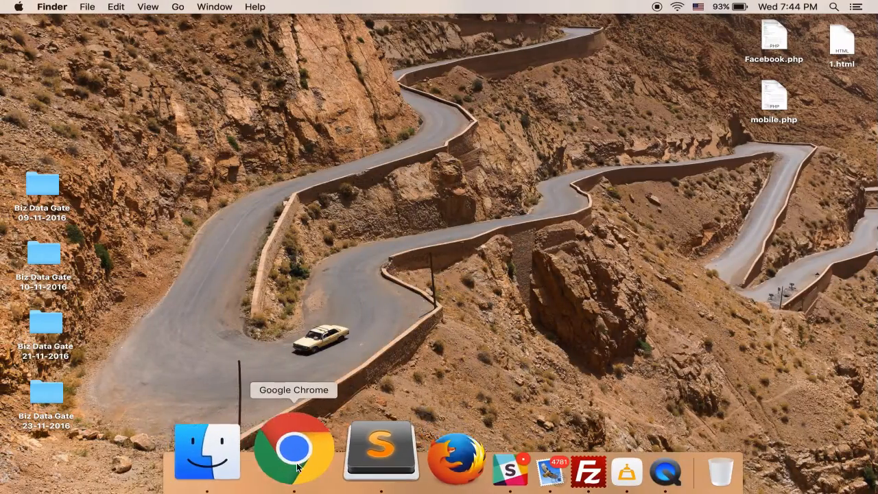
Bring Chrome forward and highlight the dumped total_count 173726.
left_click(293, 451)
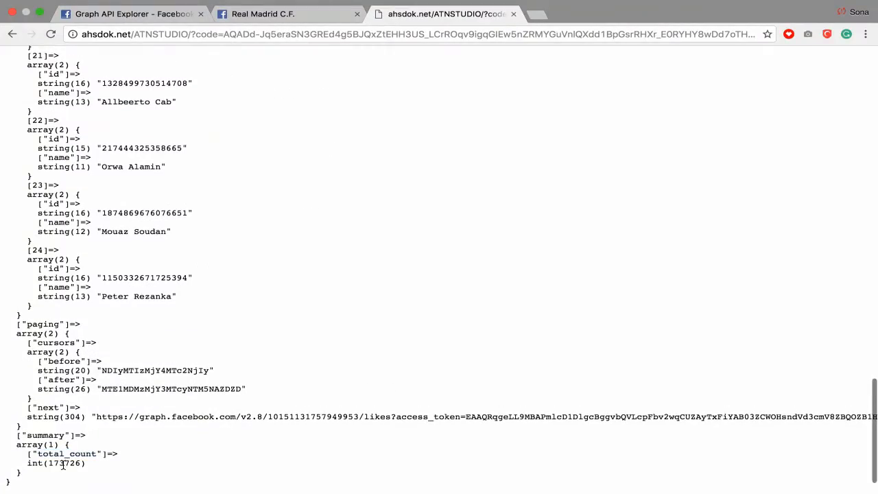
double_click(63, 463)
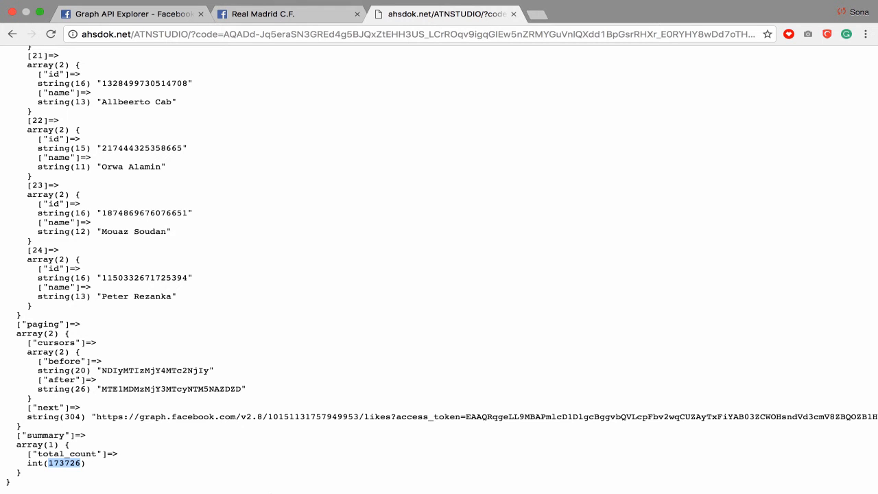
left_click(411, 34)
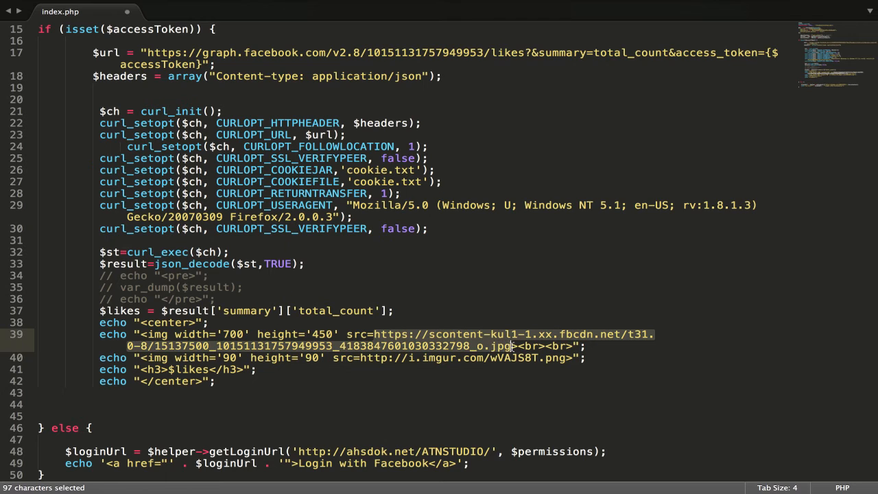
mouse_move(429, 357)
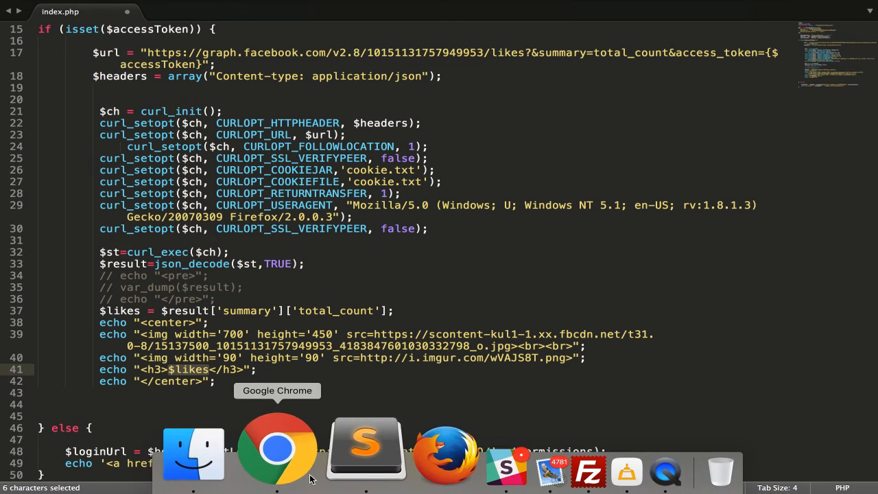
Return to Chrome's ATNSTUDIO page still showing total_count 173726.
left_click(277, 450)
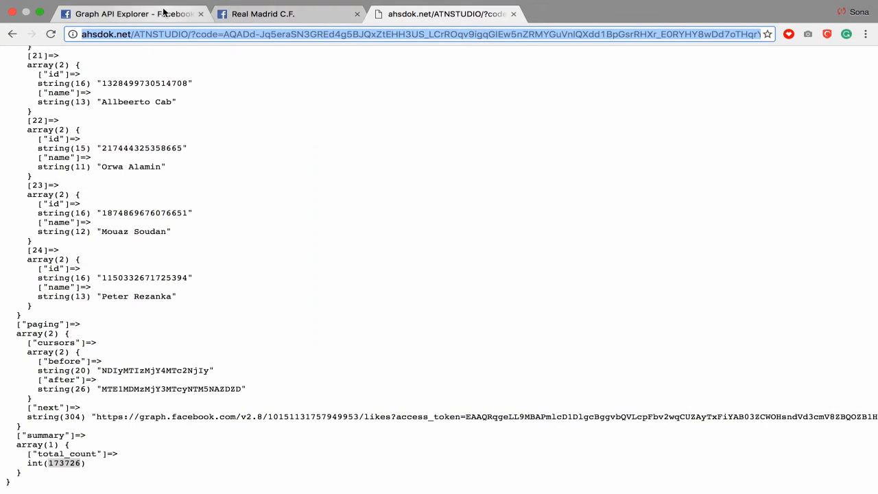
Run the comments query in Graph API Explorer and compare total_count 424 with the Real Madrid post.
left_click(131, 14)
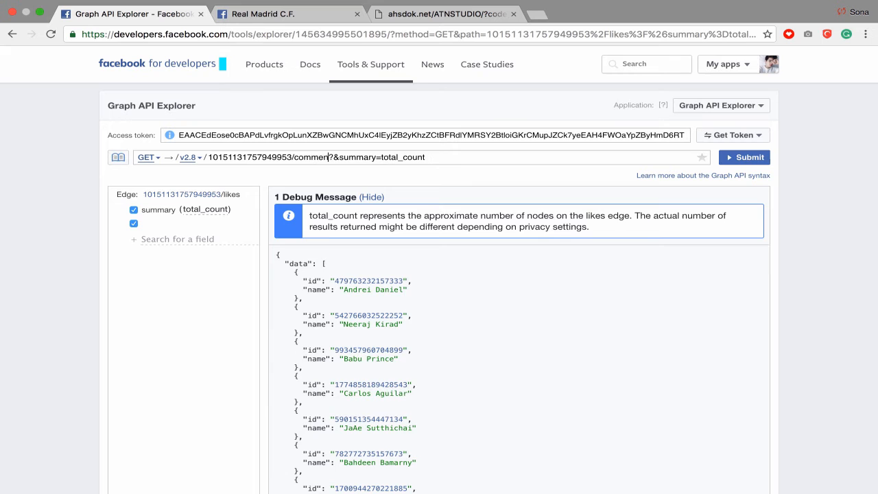
left_click(744, 157)
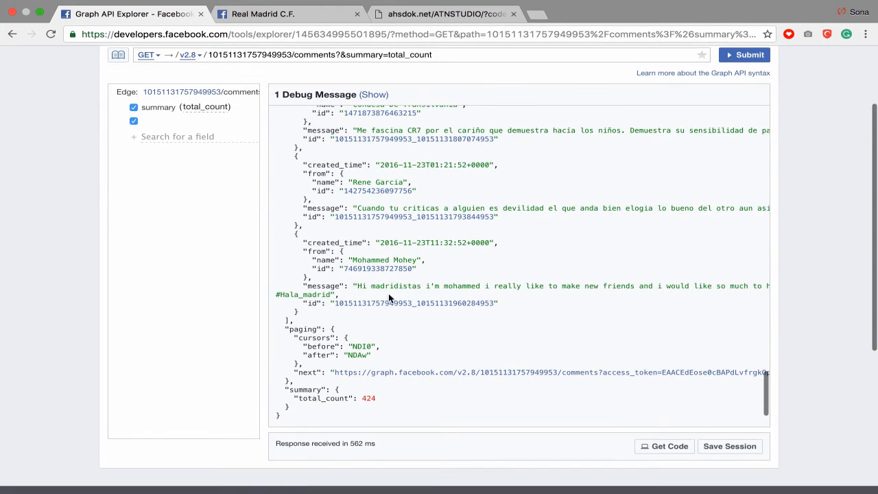
mouse_move(412, 302)
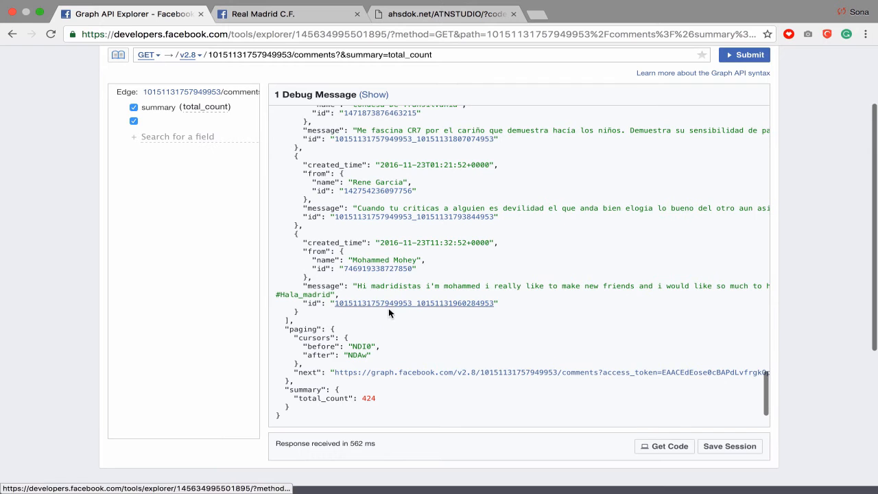
double_click(368, 398)
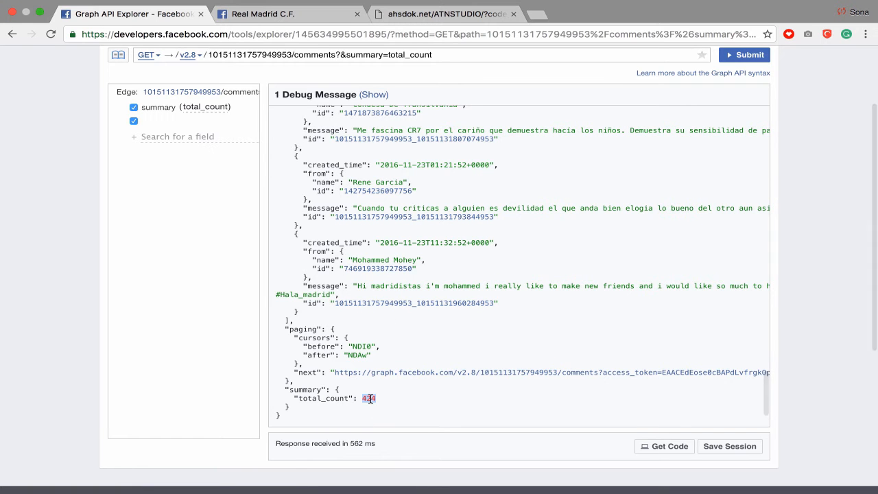
left_click(288, 14)
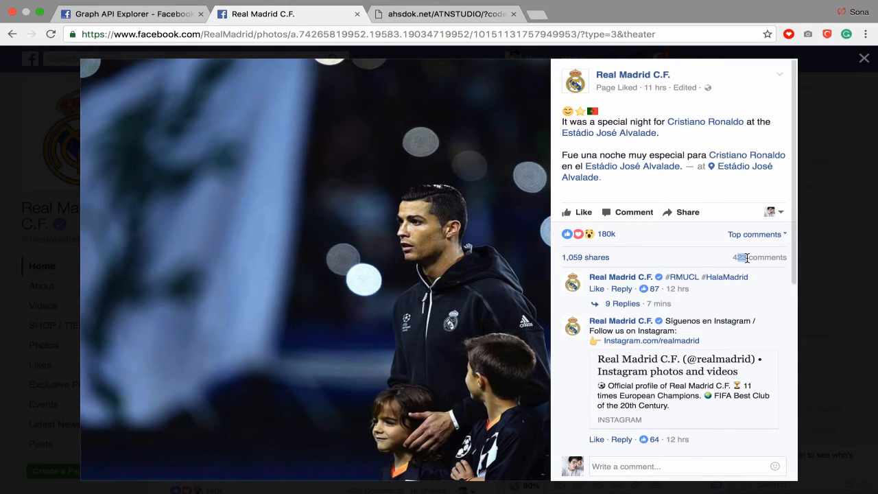
mouse_move(451, 91)
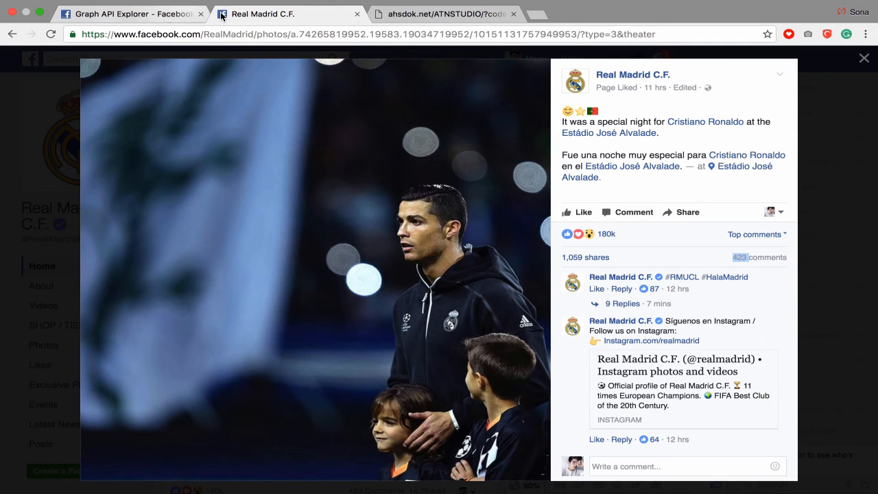
left_click(130, 14)
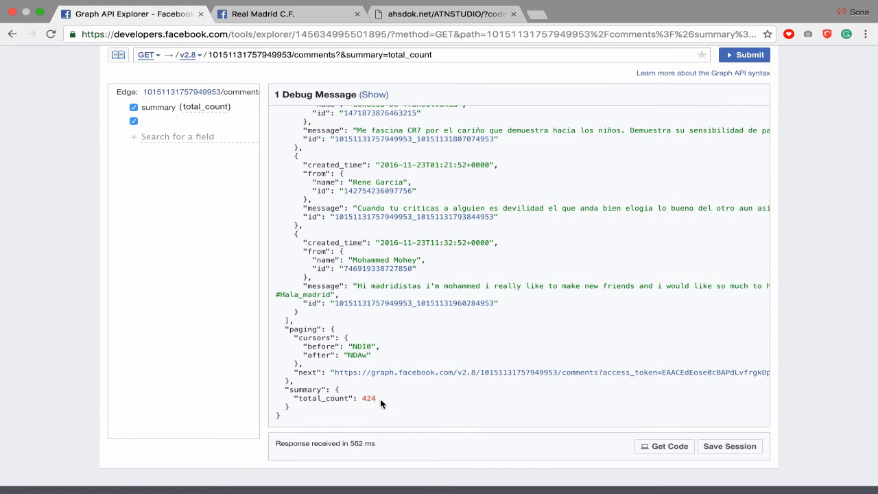
double_click(368, 398)
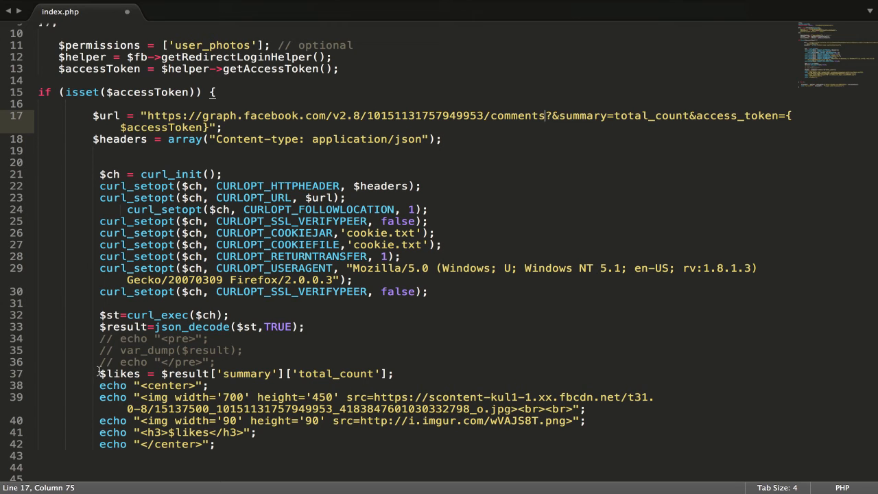
Toggle comments on index.php lines 34–42 so var_dump runs and the likes echo is disabled.
left_click_drag(98, 373, 221, 443)
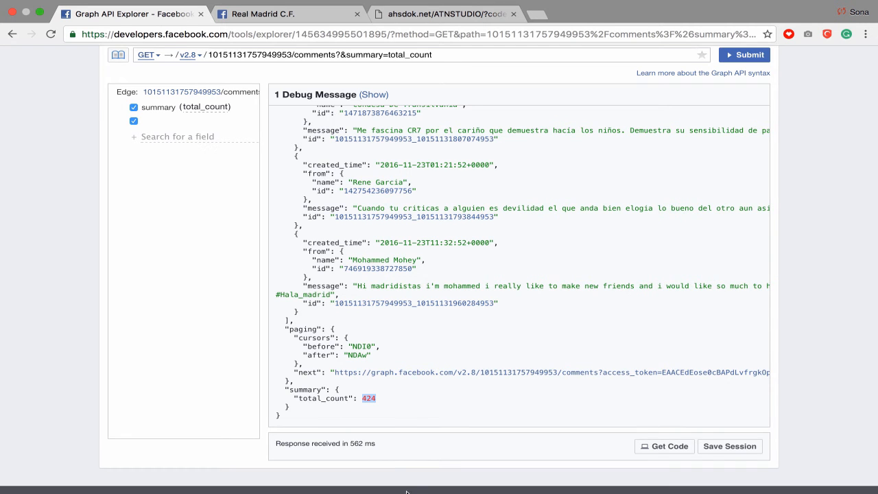
left_click(334, 463)
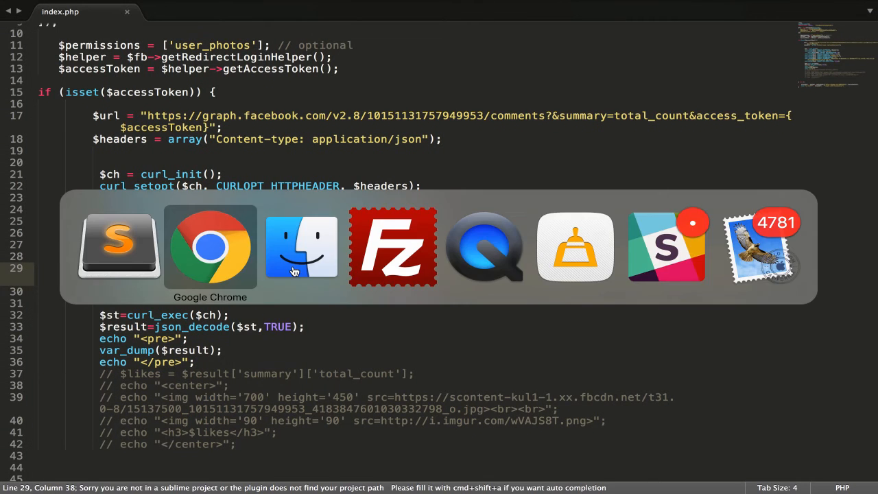
left_click(393, 247)
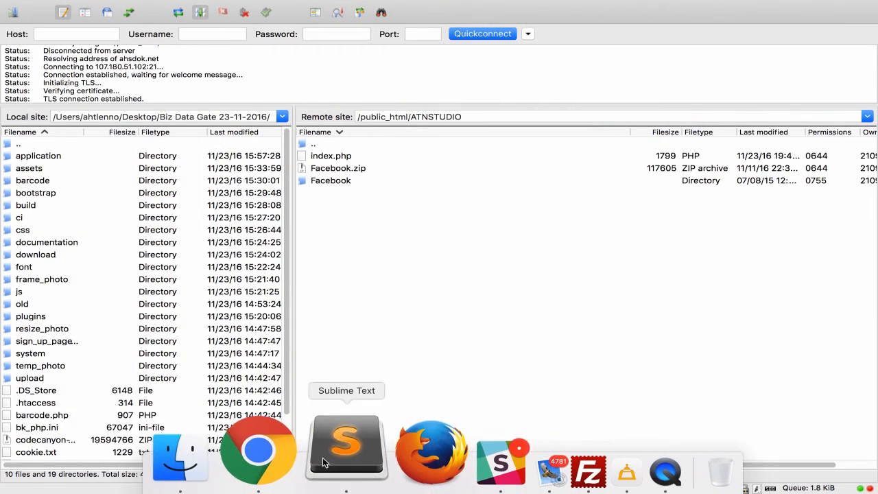
mouse_move(290, 449)
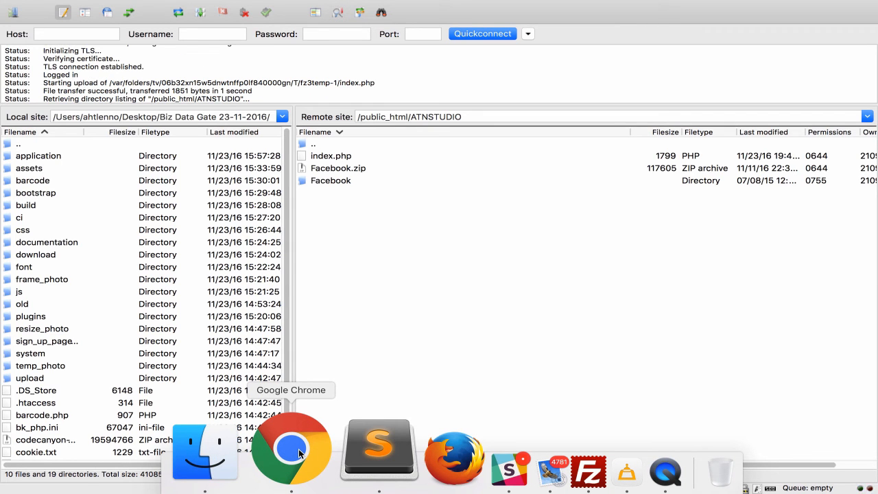
Return to Chrome after uploading index.php to /public_html/ATNSTUDIO.
left_click(290, 446)
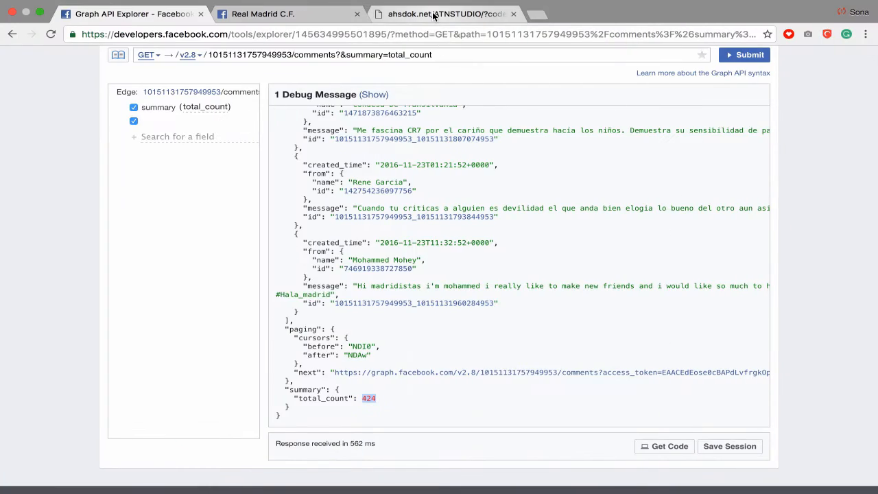
Log in on the ATNSTUDIO tab, decline translation, and scroll the comments dump to total_count 424.
left_click(445, 14)
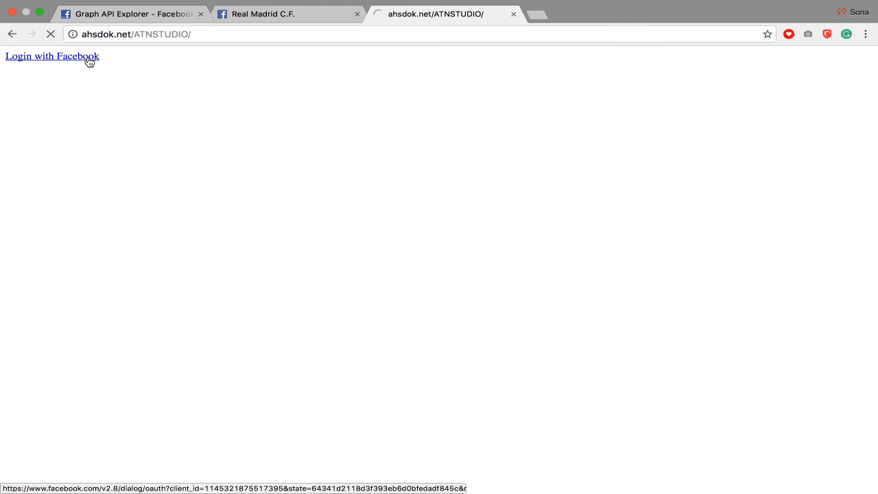
left_click(52, 56)
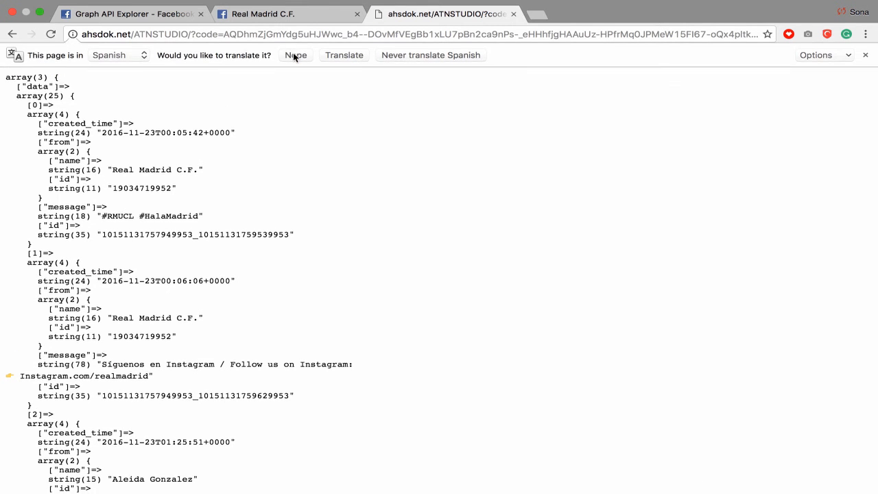
left_click(295, 55)
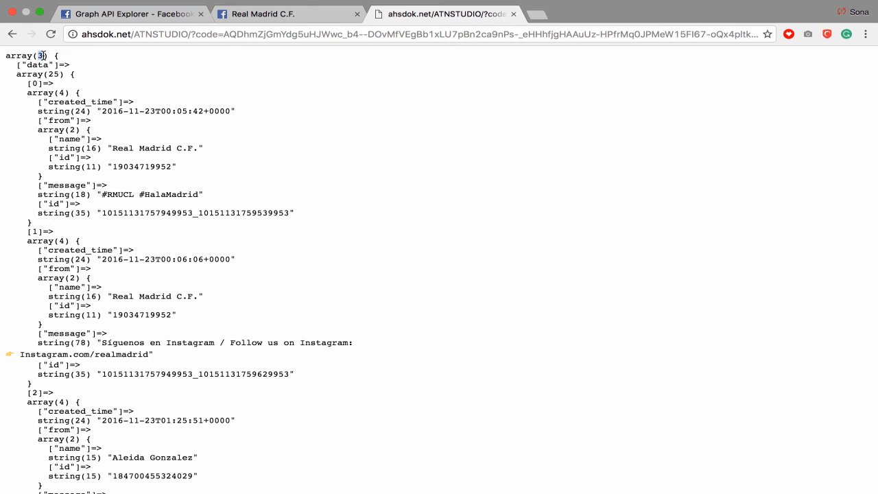
double_click(38, 64)
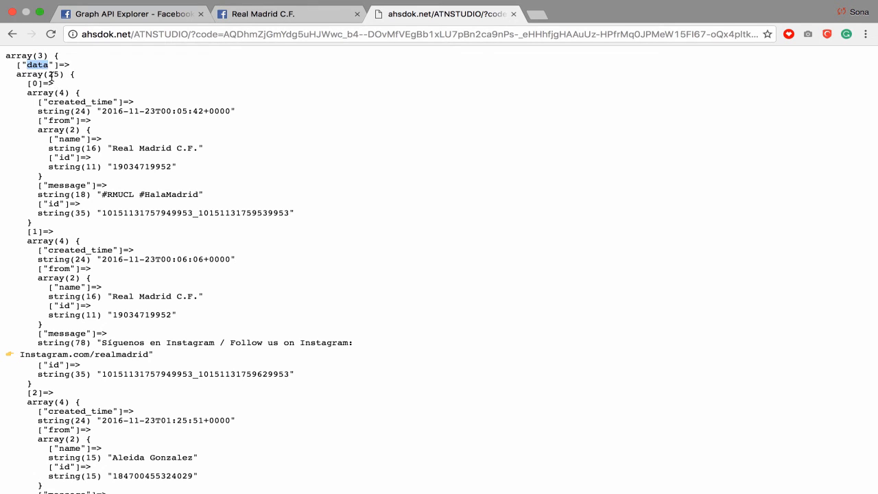
scroll("down", 3)
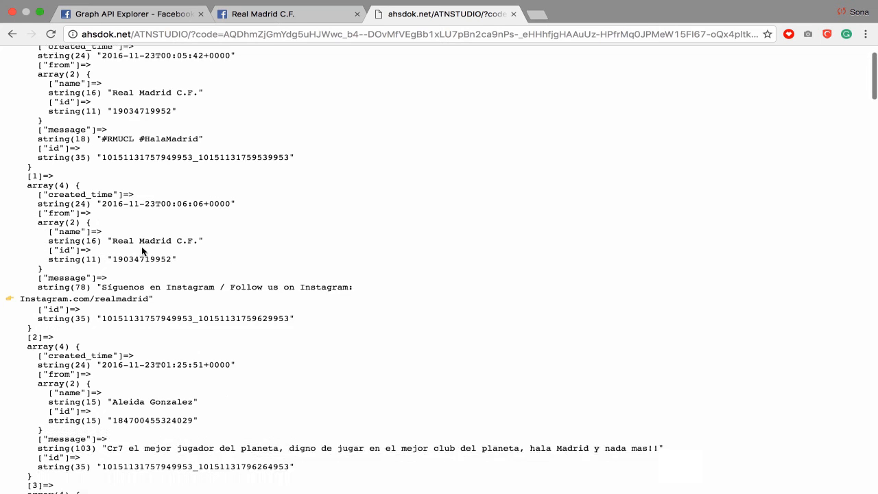
scroll("down", 3)
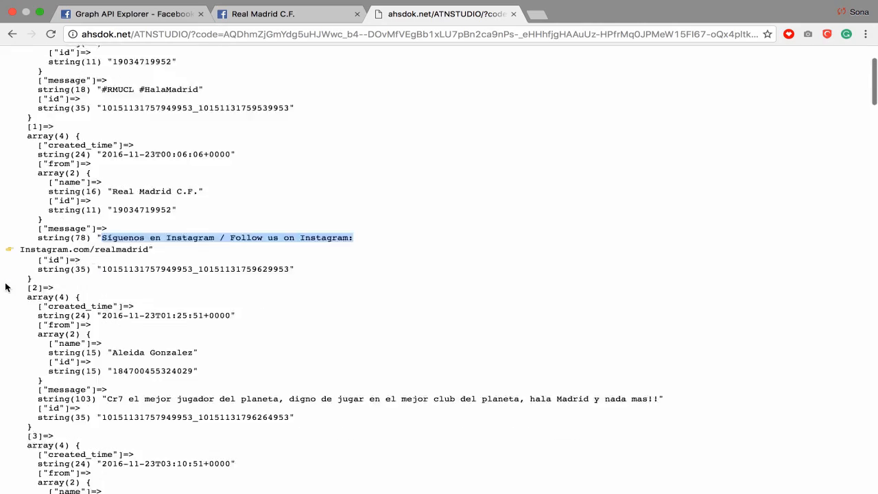
scroll("down", 3)
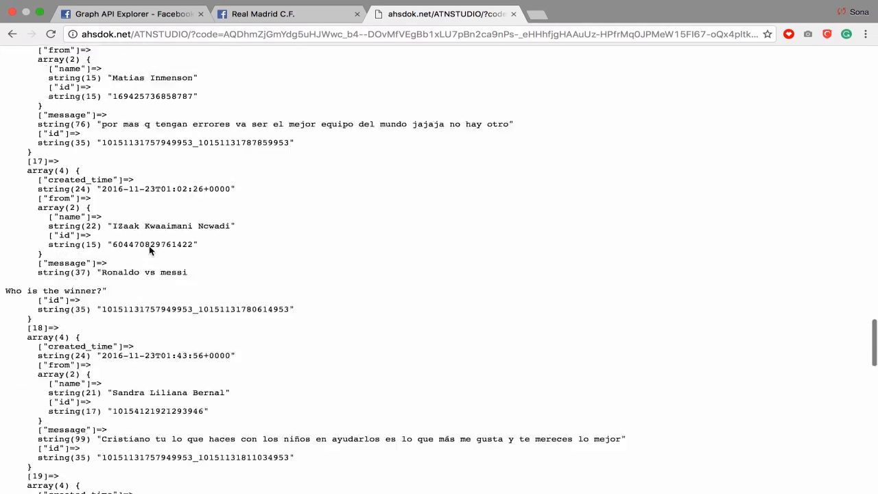
scroll("down", 3)
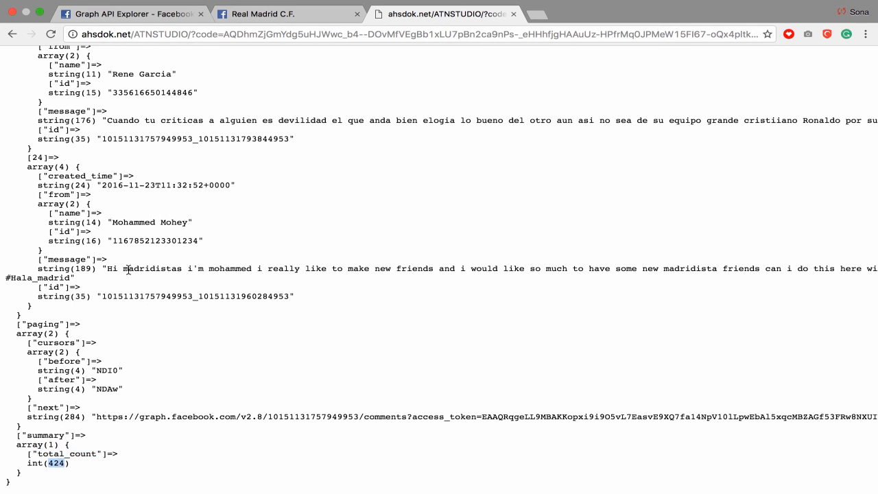
left_click(287, 14)
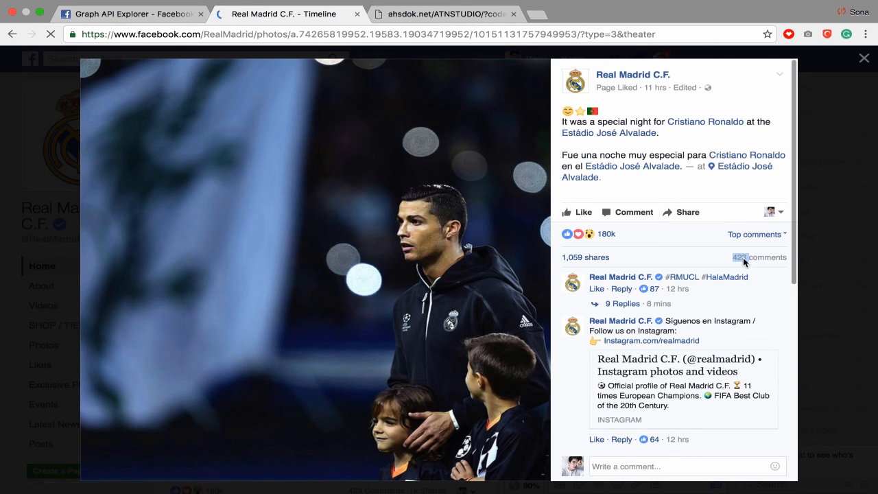
Reload the Real Madrid post to verify its 424 comments, then return to the ATNSTUDIO tab.
left_click(864, 58)
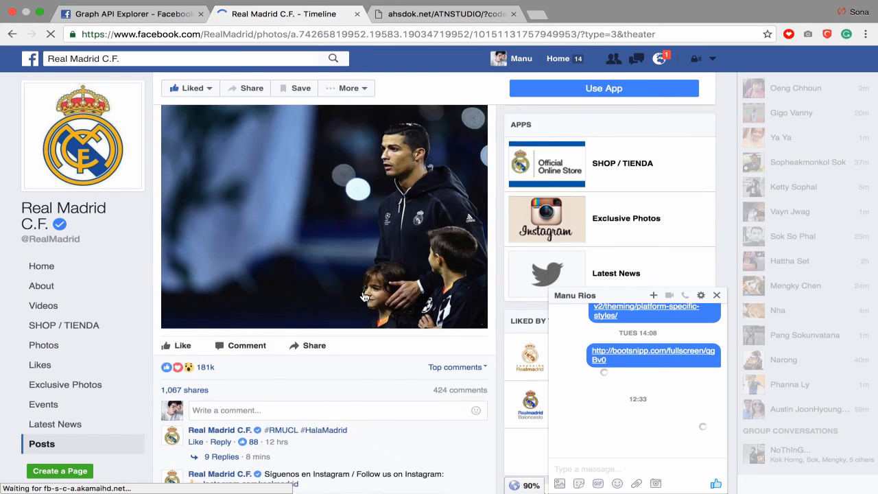
scroll("down", 3)
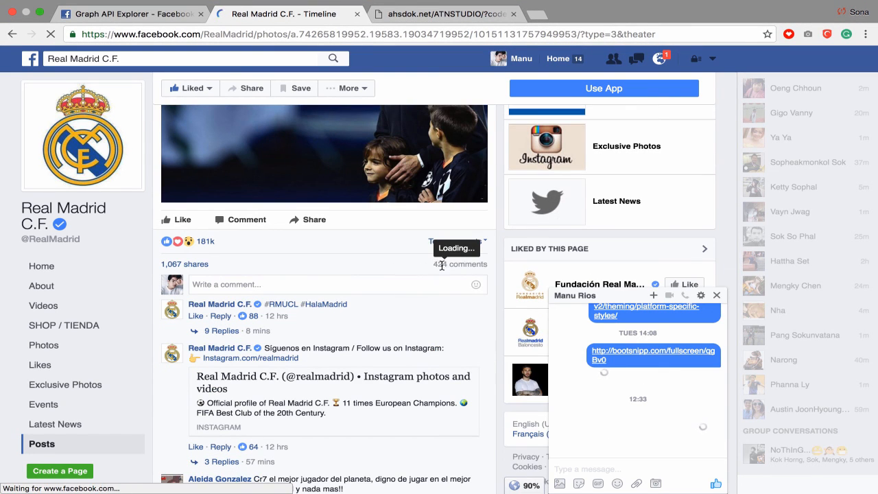
left_click(324, 153)
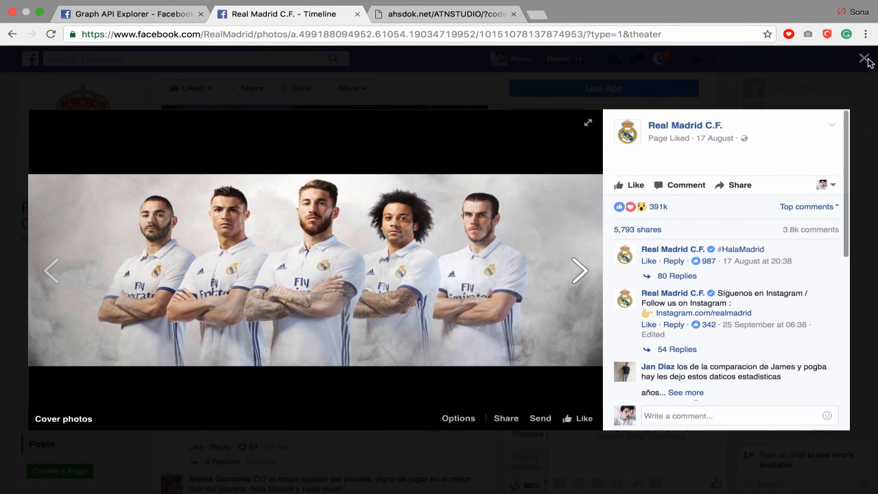
left_click(864, 58)
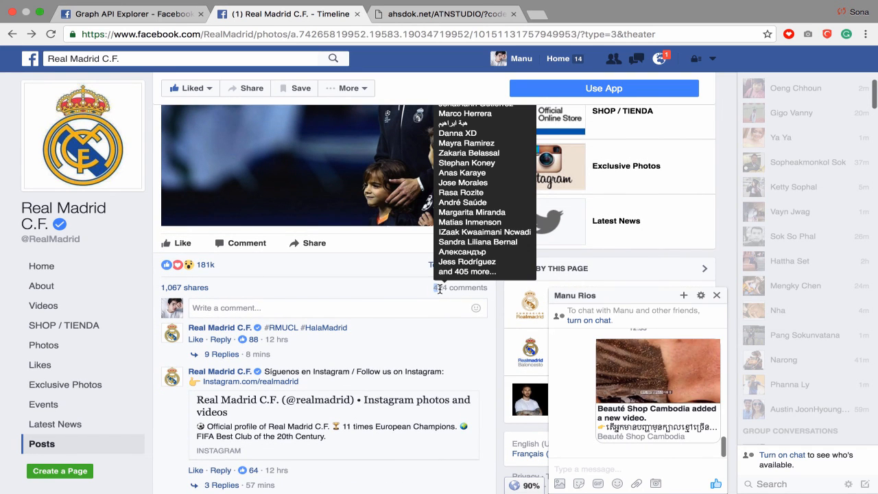
left_click(446, 14)
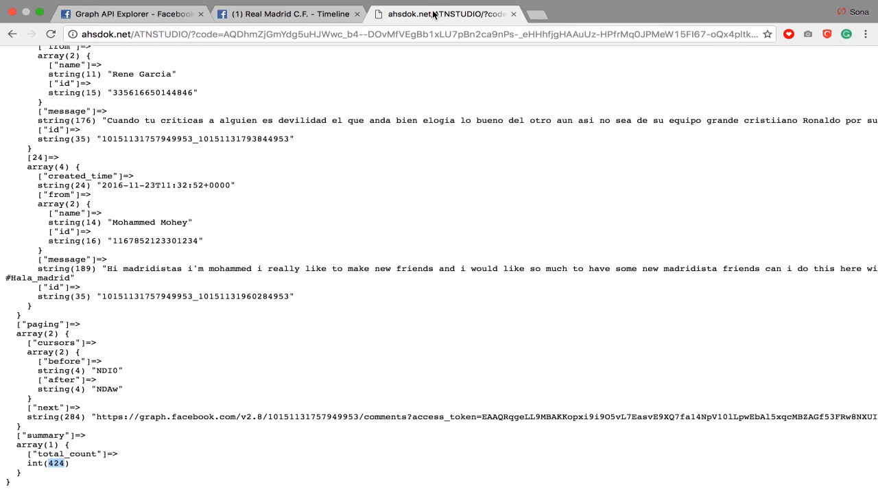
mouse_move(681, 96)
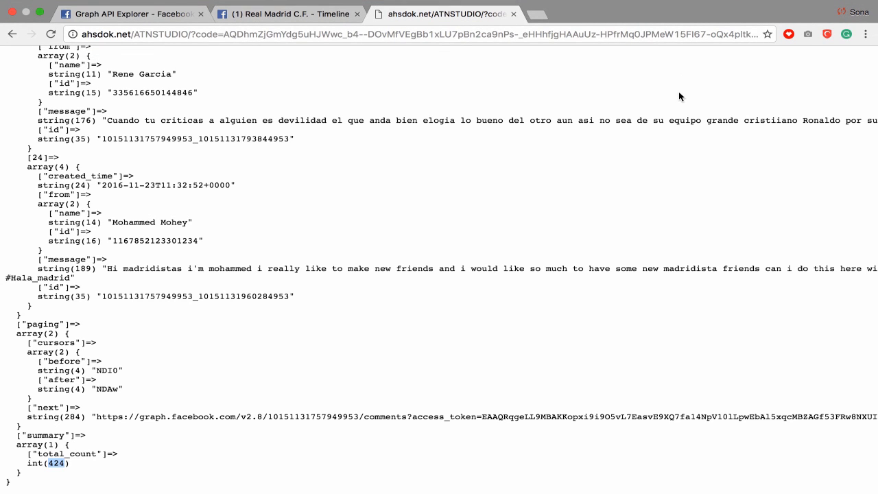
mouse_move(395, 44)
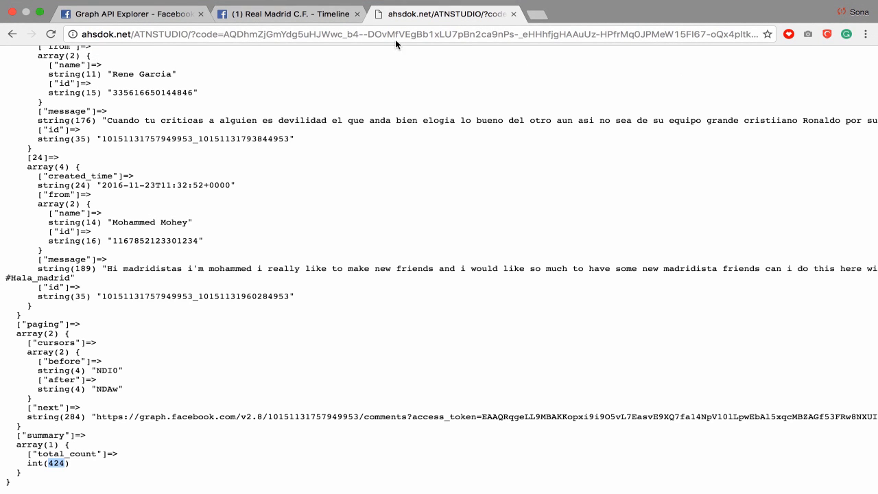
mouse_move(378, 255)
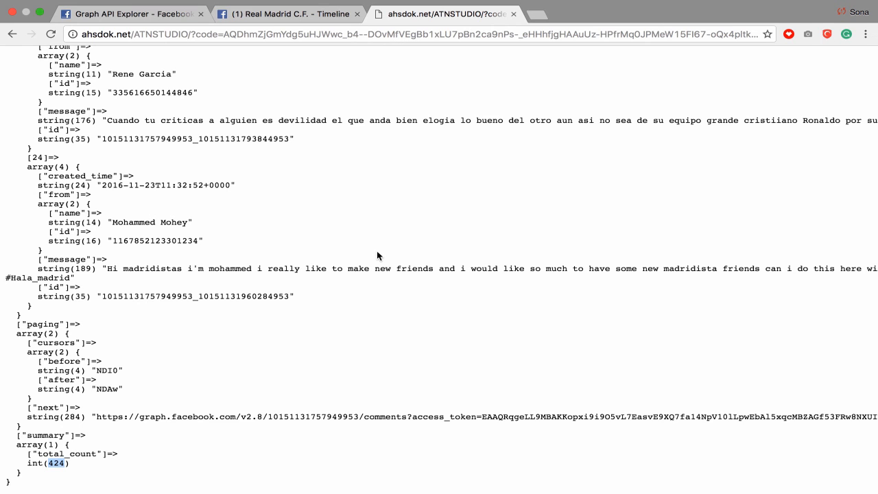